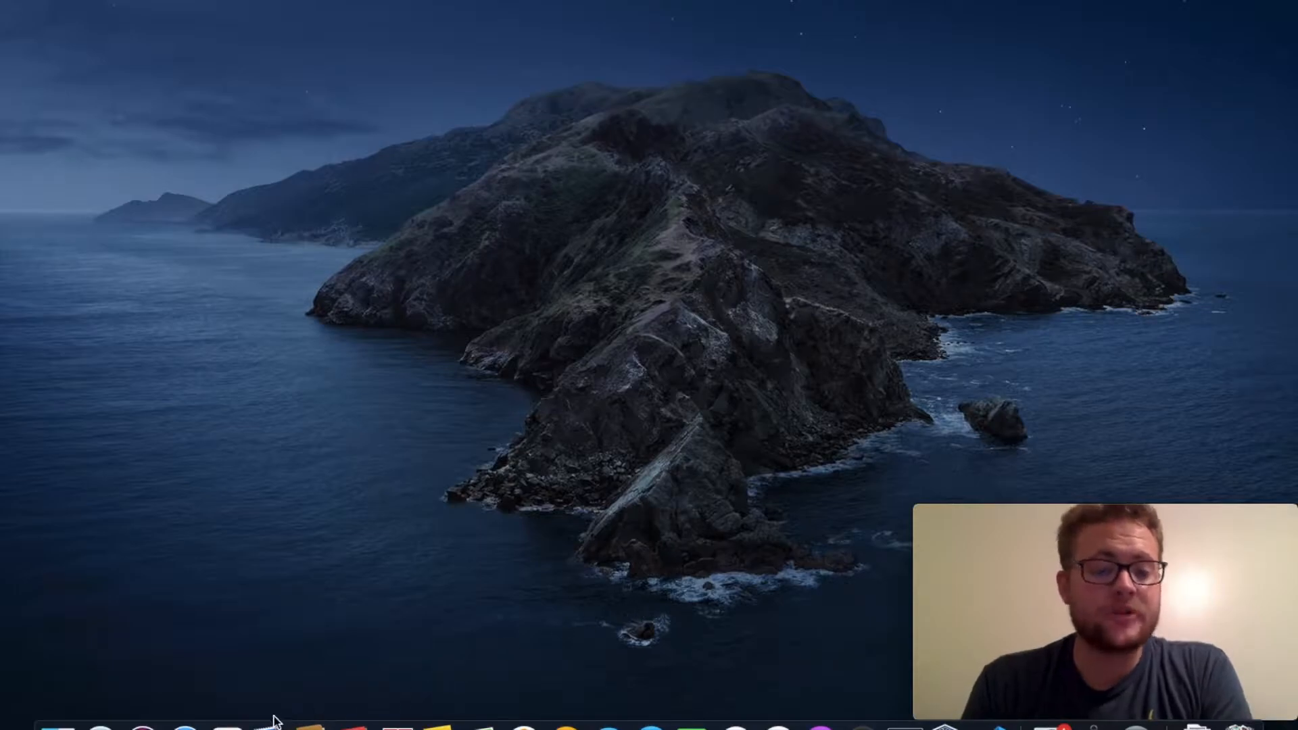
mouse_move(225, 723)
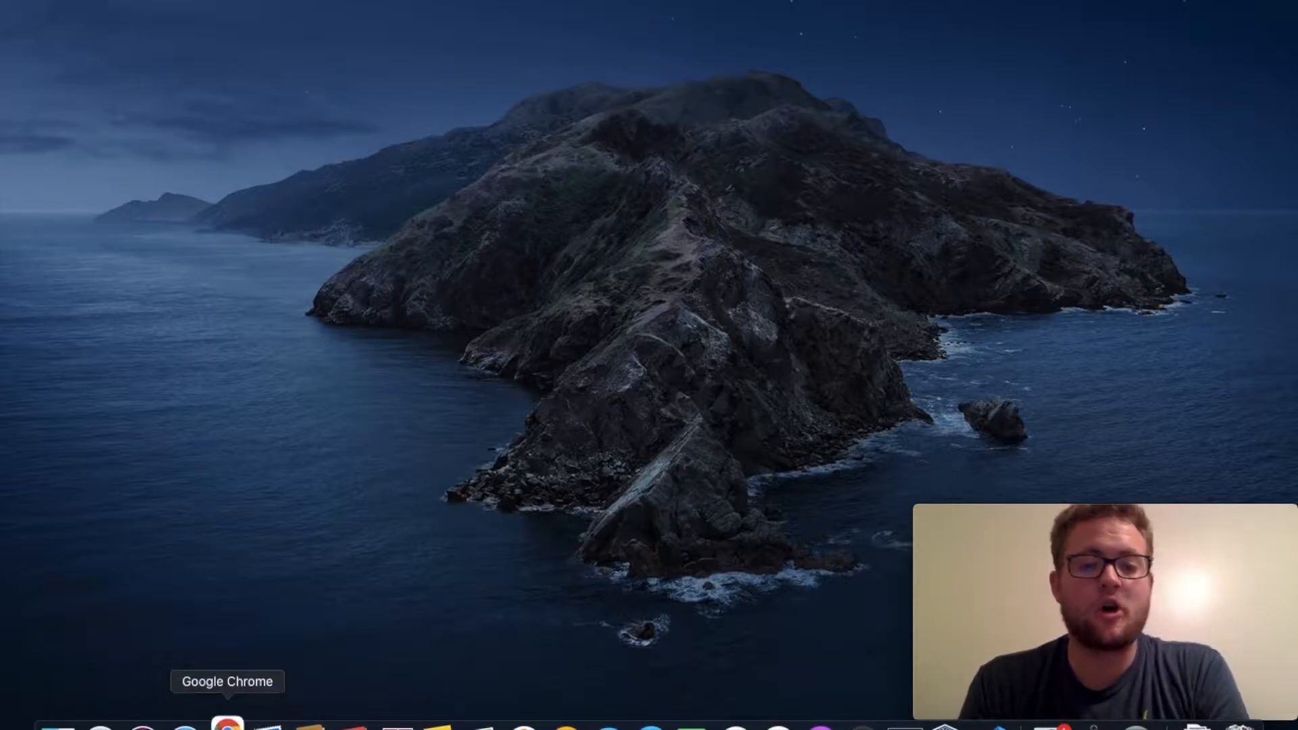
mouse_move(277, 351)
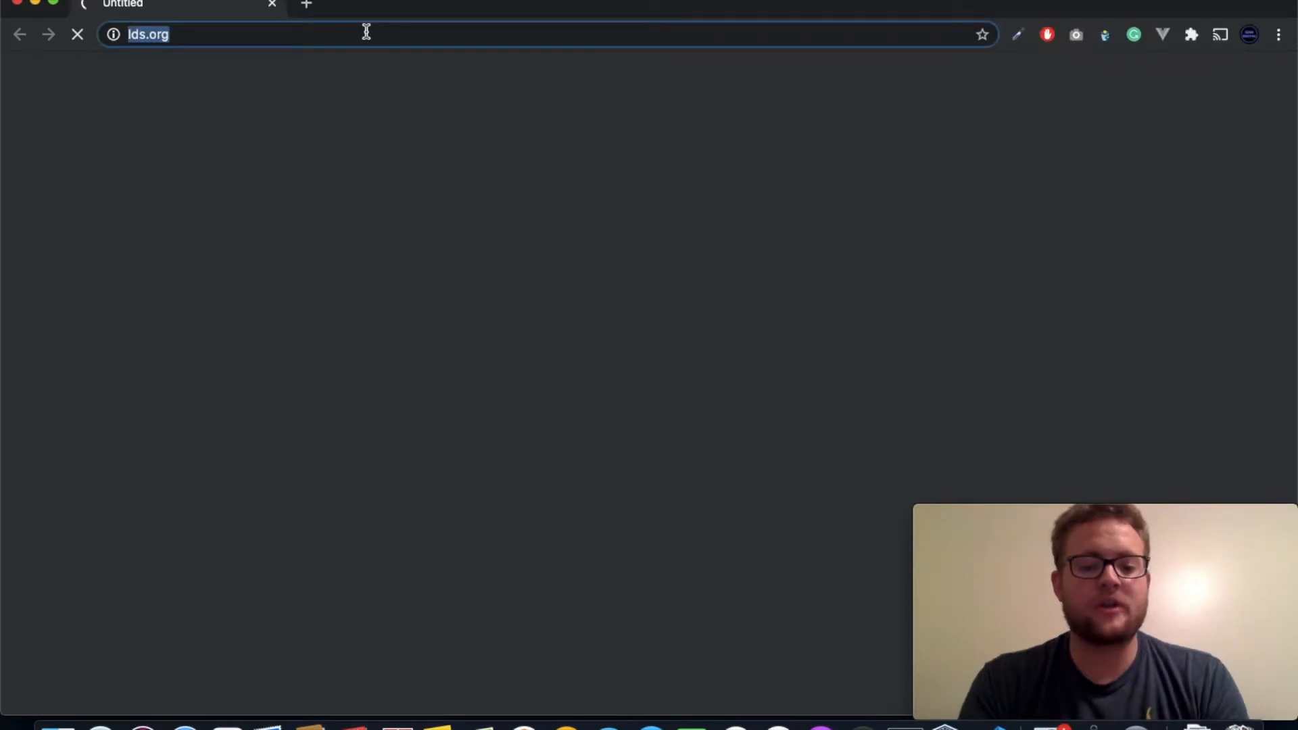
Search Google for 'python download' and open the Download Python page on python.org.
type("python d")
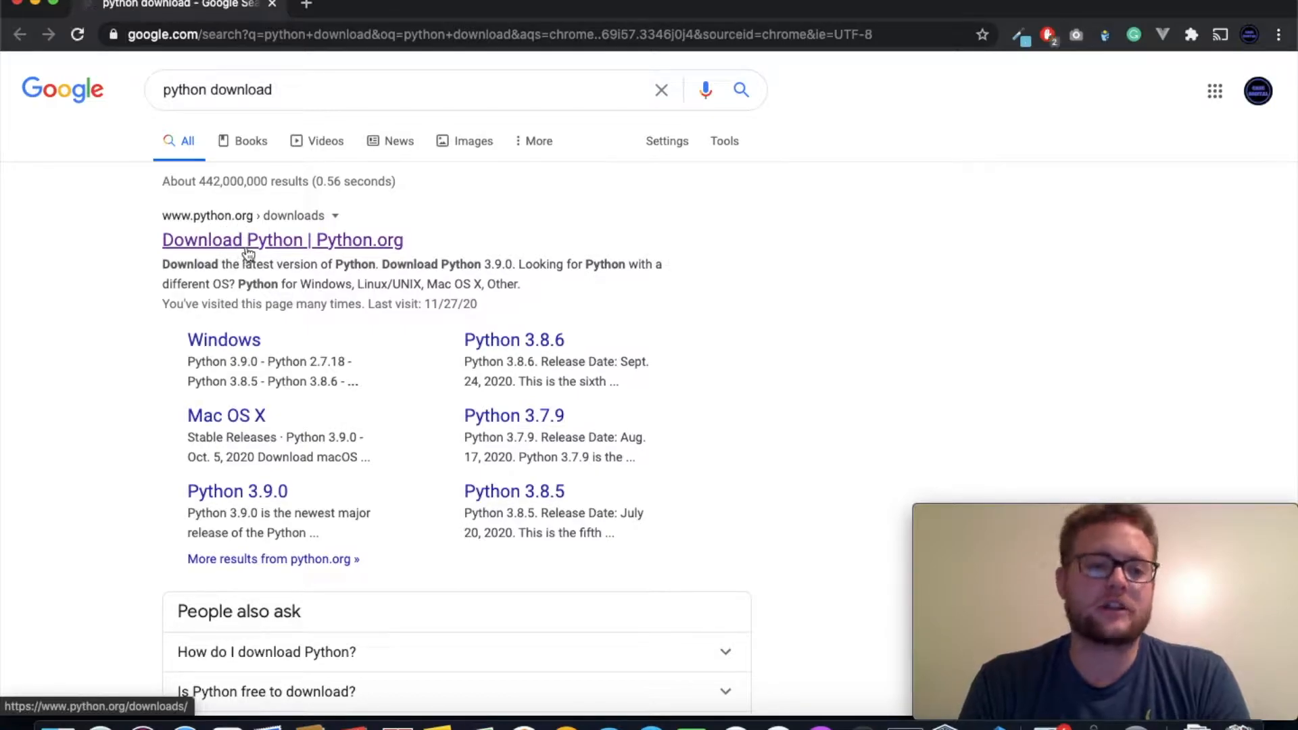
left_click(282, 239)
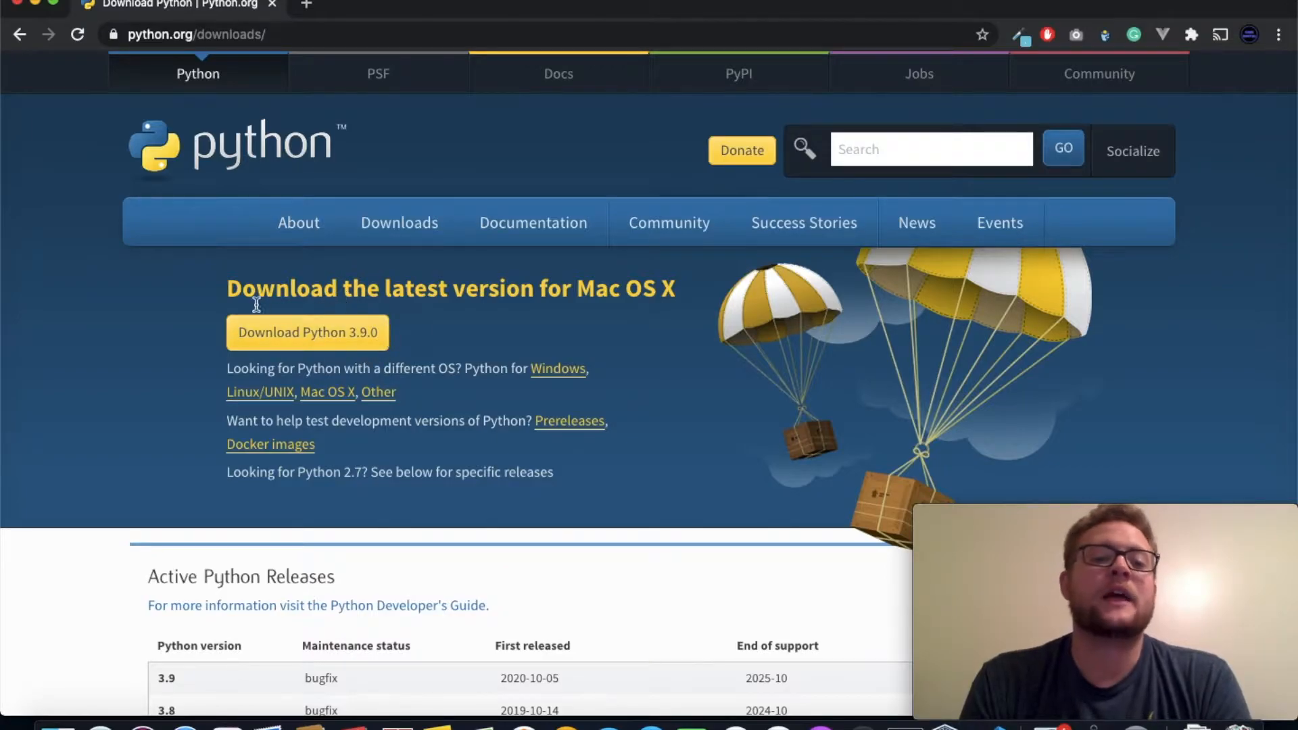
mouse_move(306, 343)
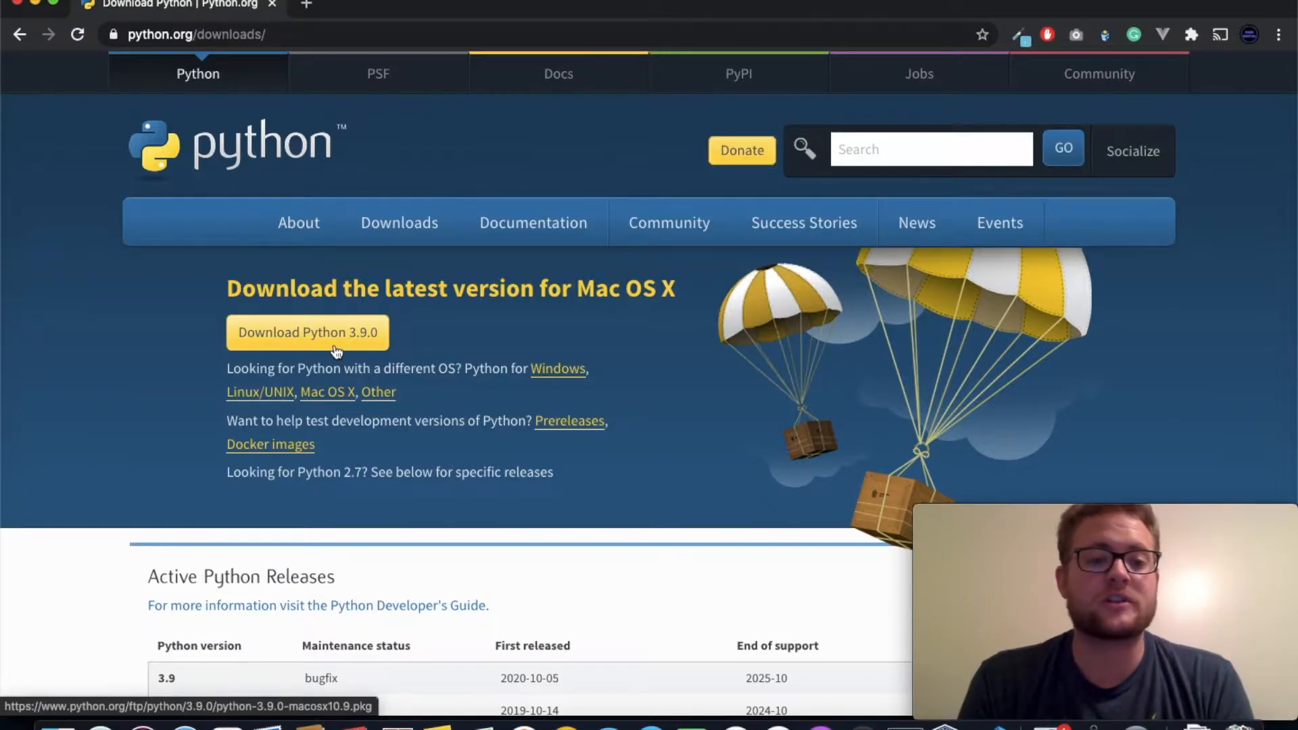
mouse_move(633, 266)
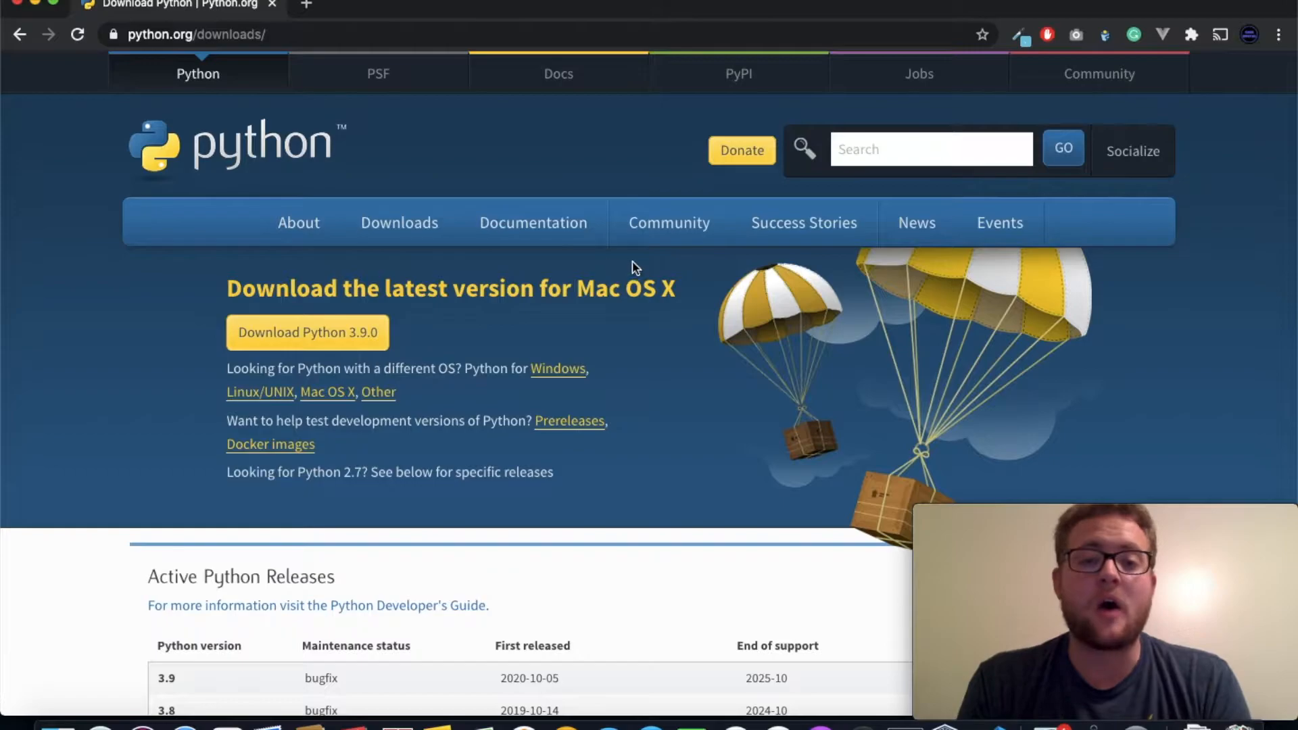
mouse_move(509, 428)
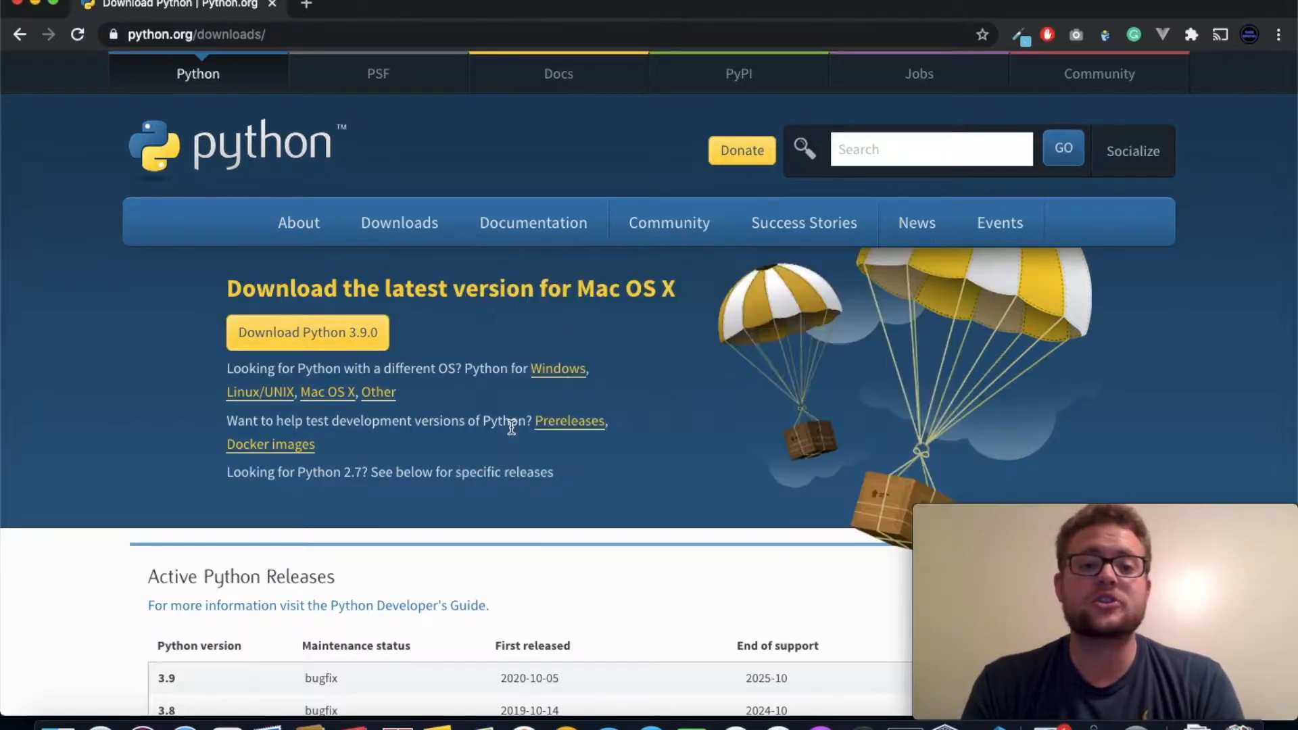
mouse_move(649, 290)
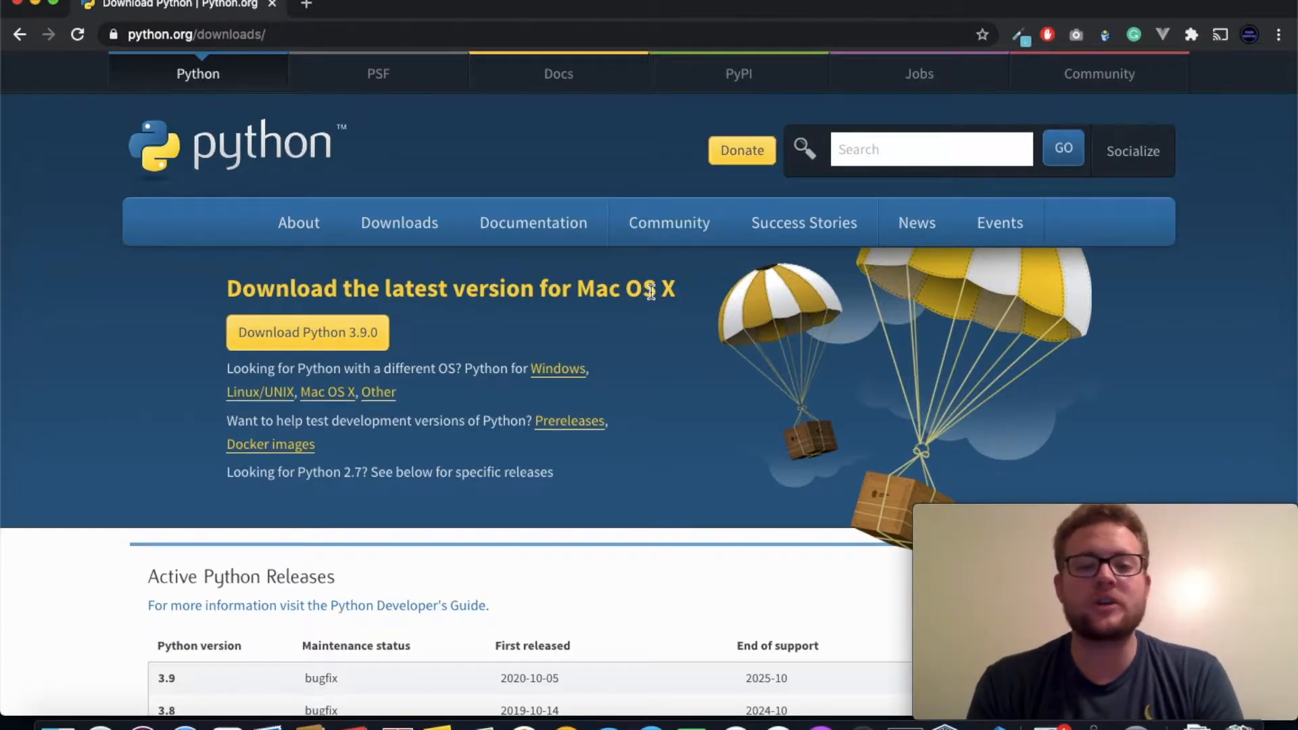
Download the Python 3.9.0 macOS installer package and open it.
left_click(533, 222)
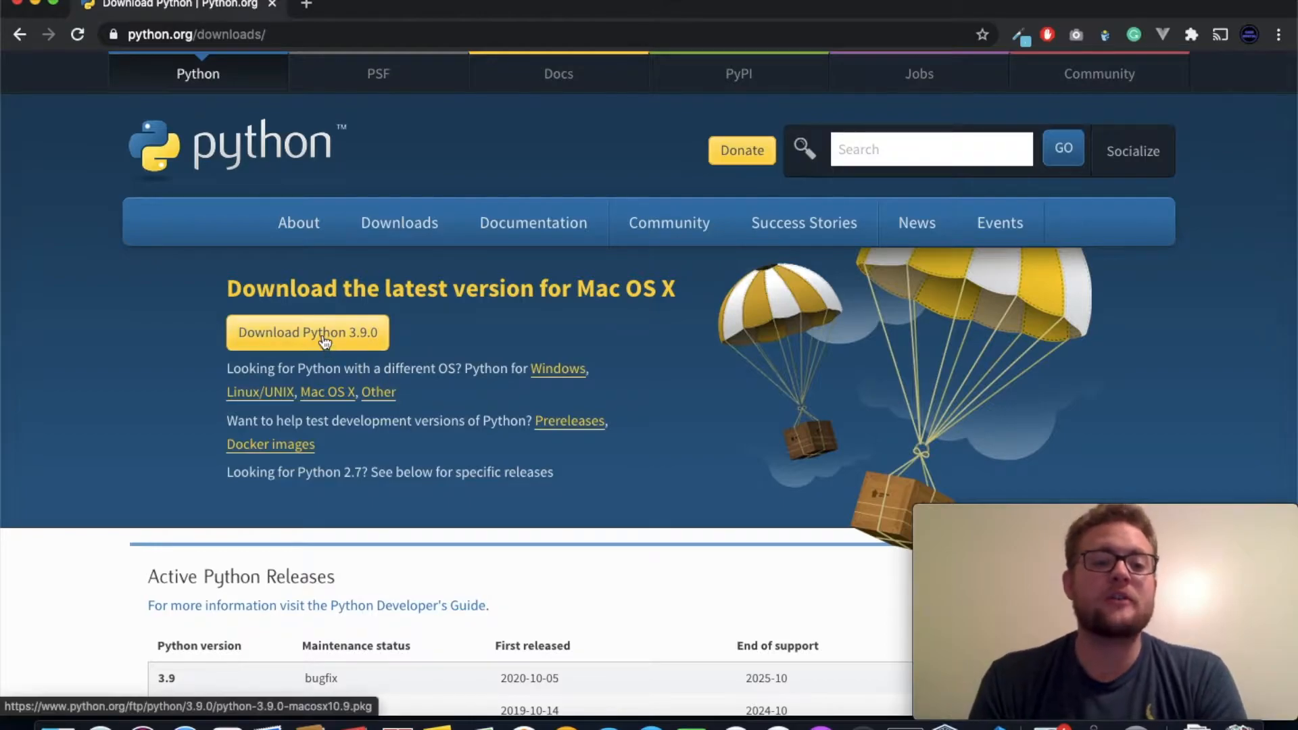
left_click(306, 331)
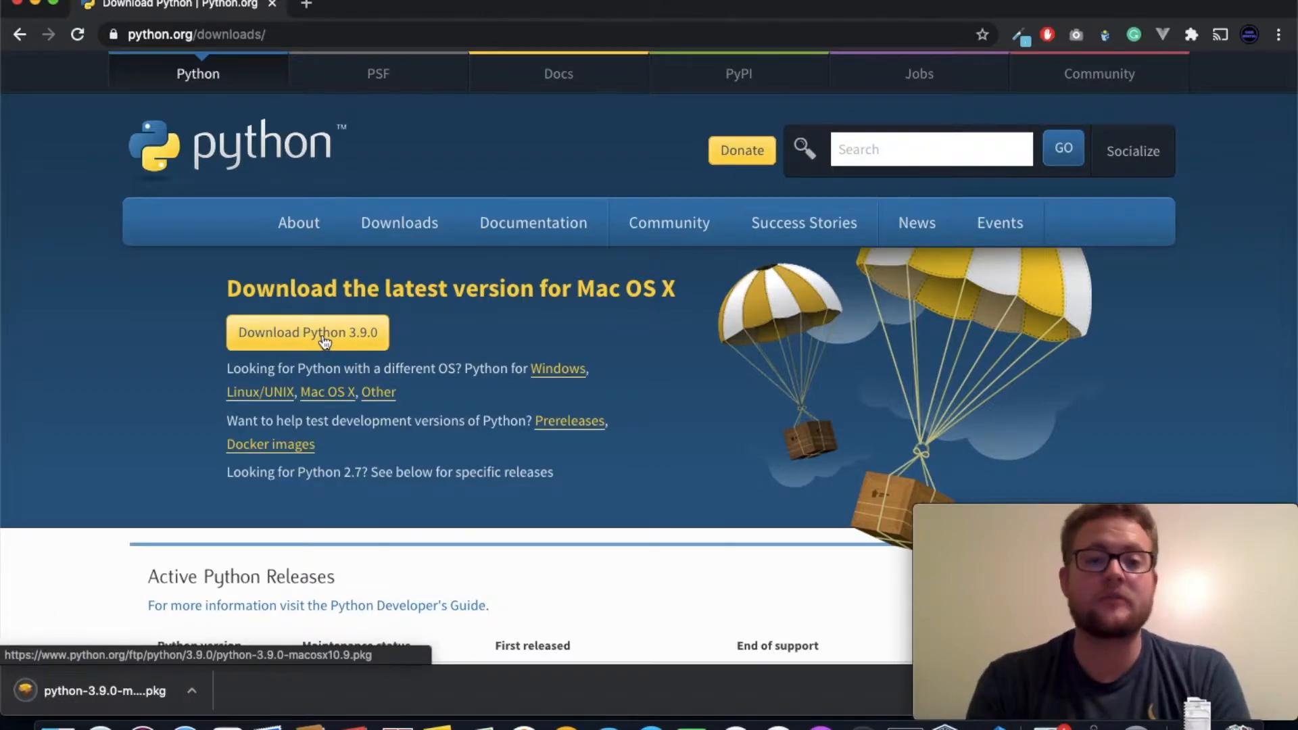
left_click(99, 690)
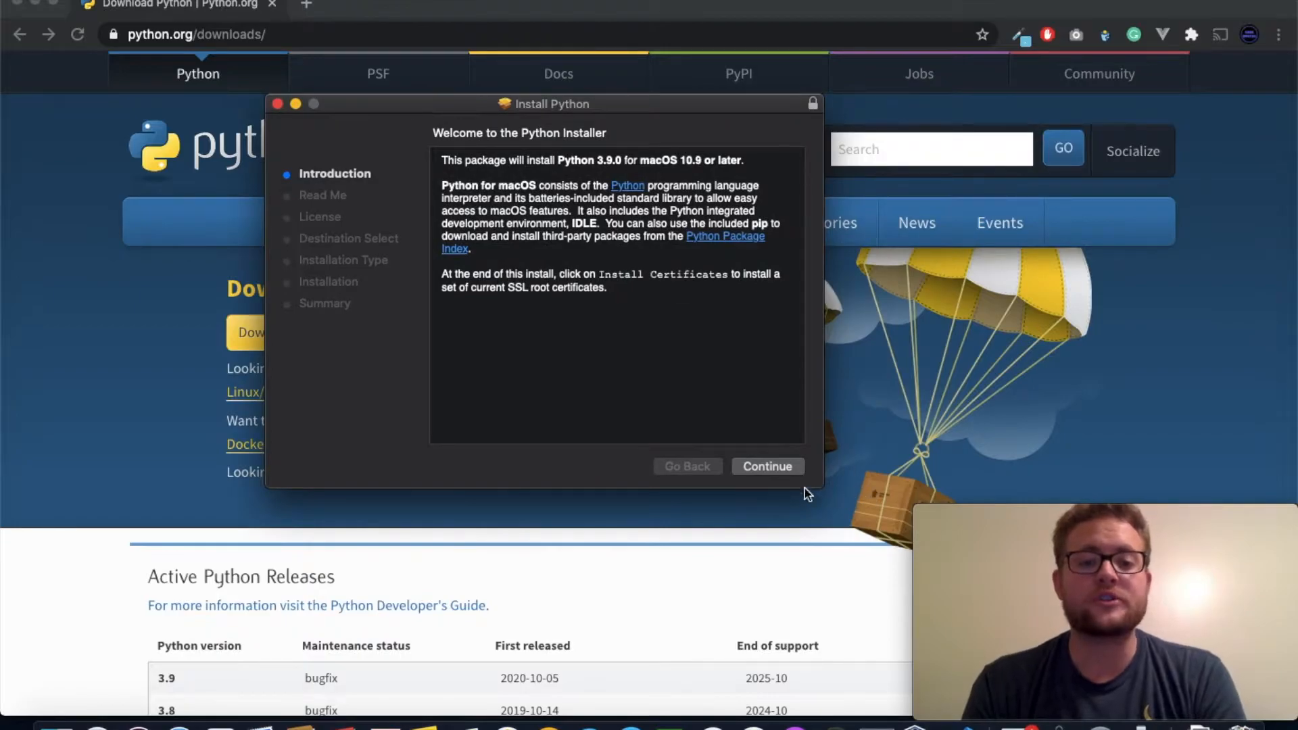
Run the standard Python 3.9.0 installation on Macintosh HD, authorizing with the admin password.
left_click(767, 466)
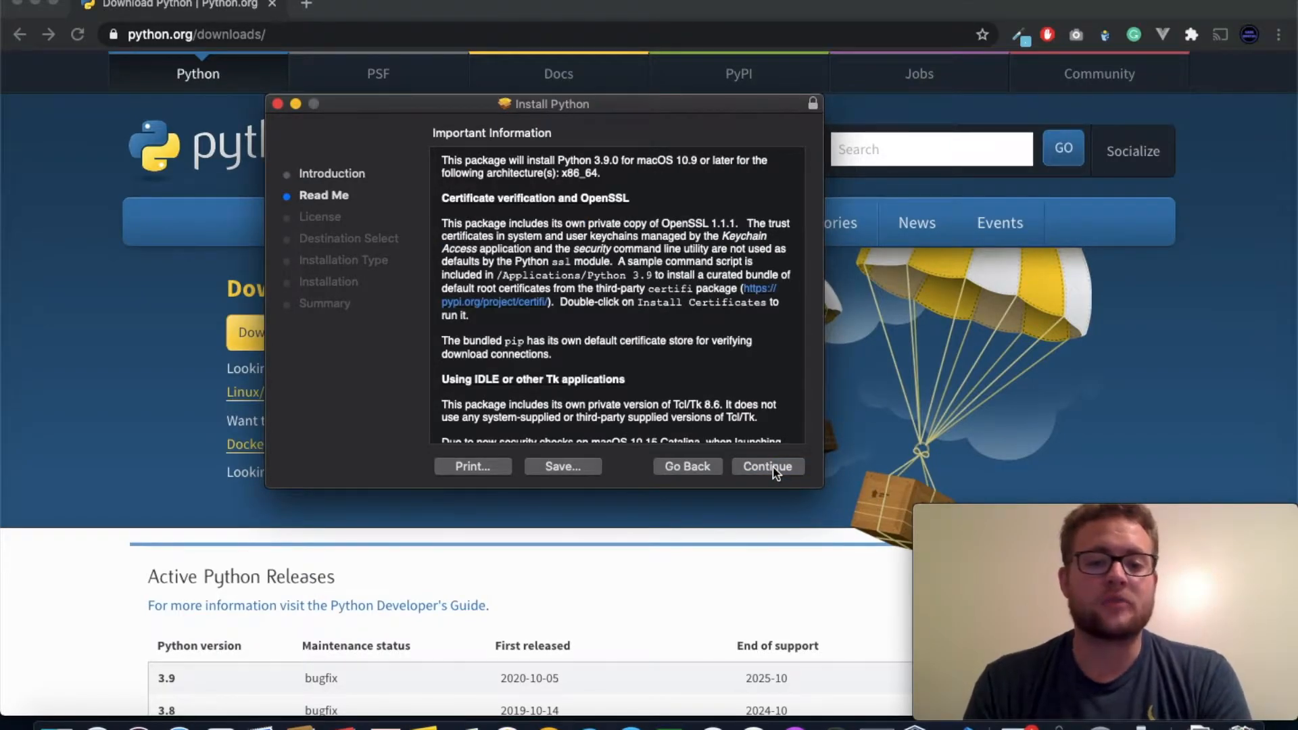
left_click(766, 465)
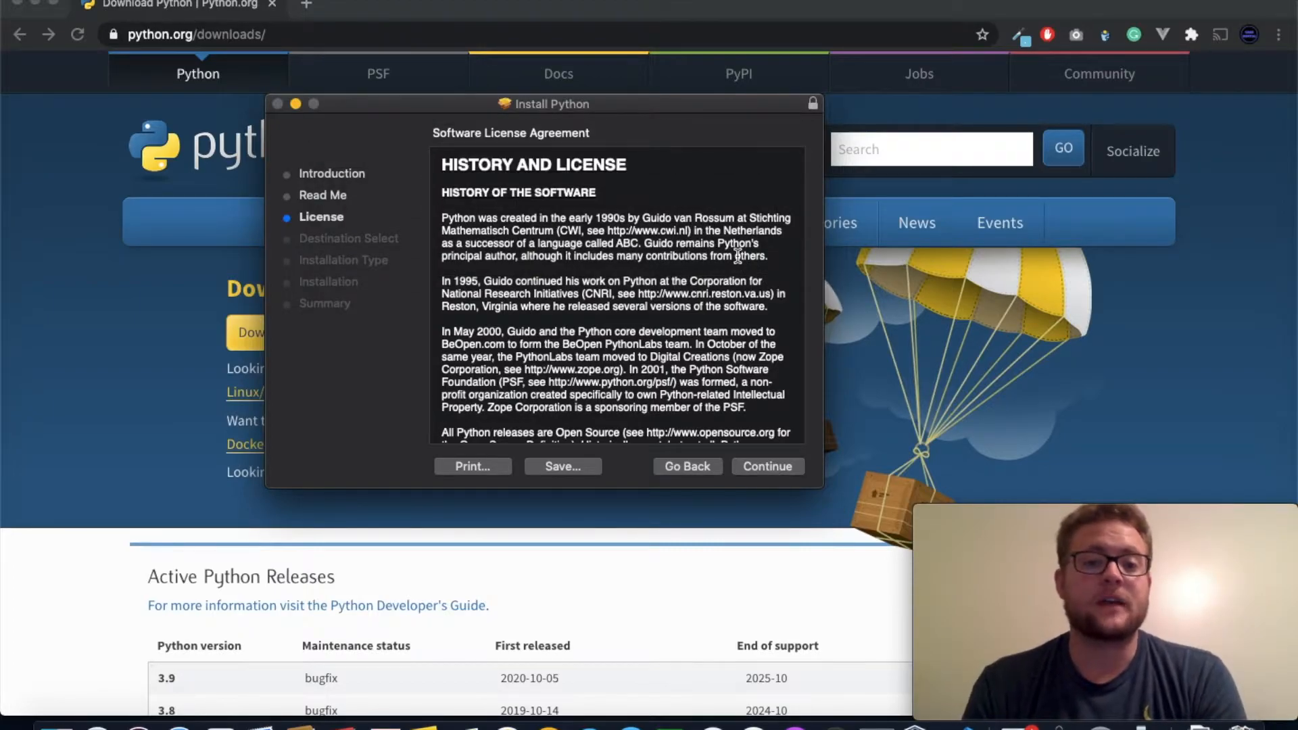
left_click(766, 466)
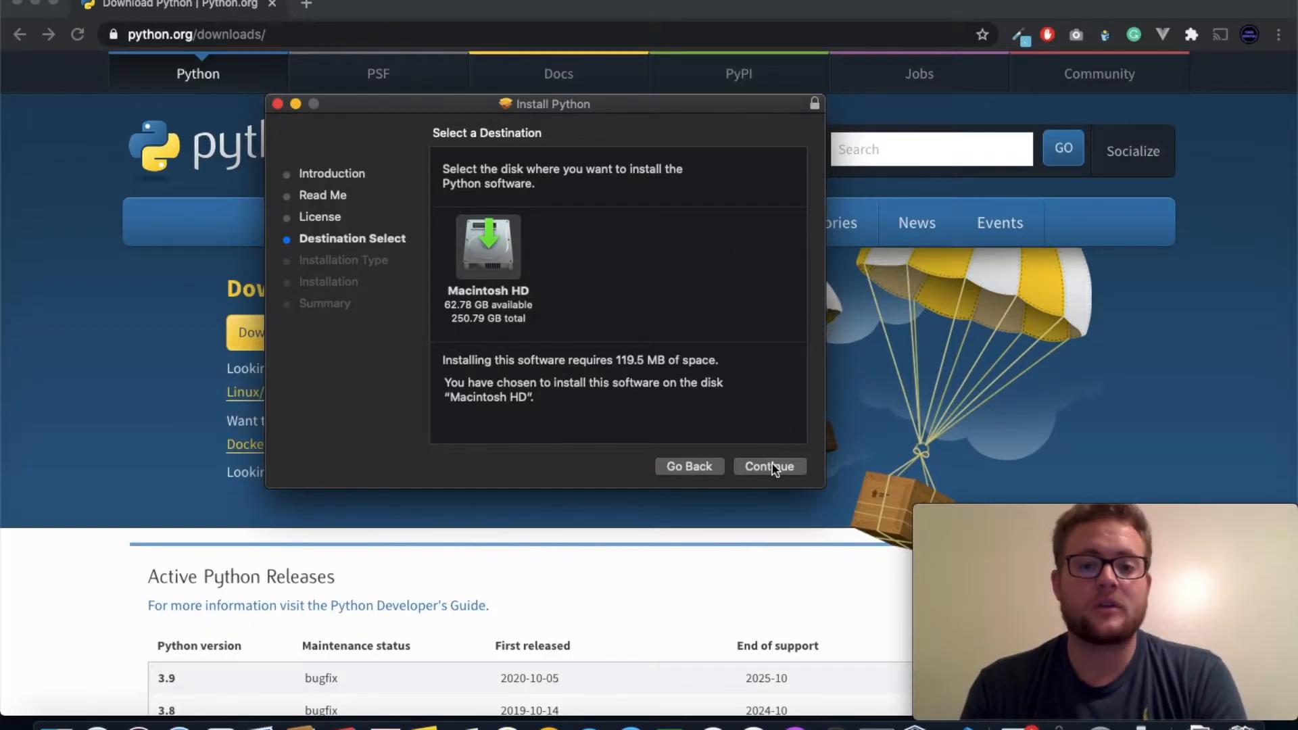
left_click(768, 466)
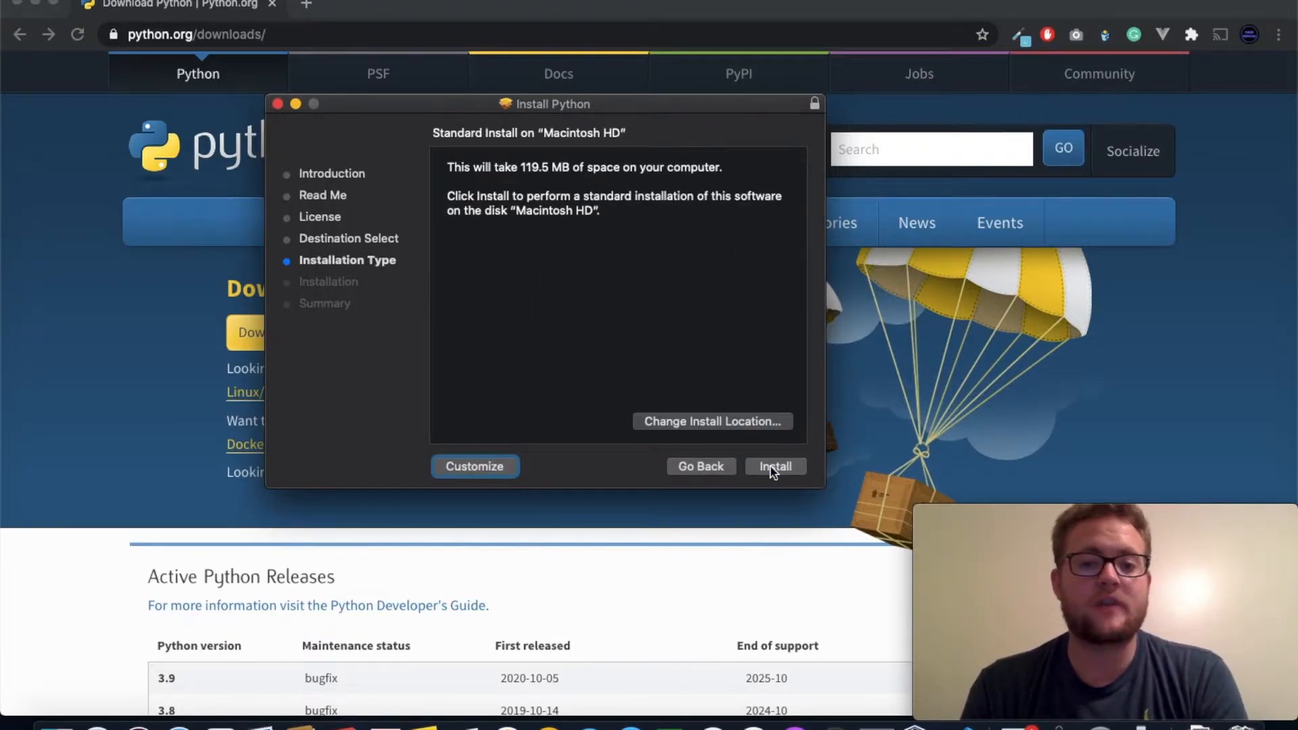
left_click(774, 466)
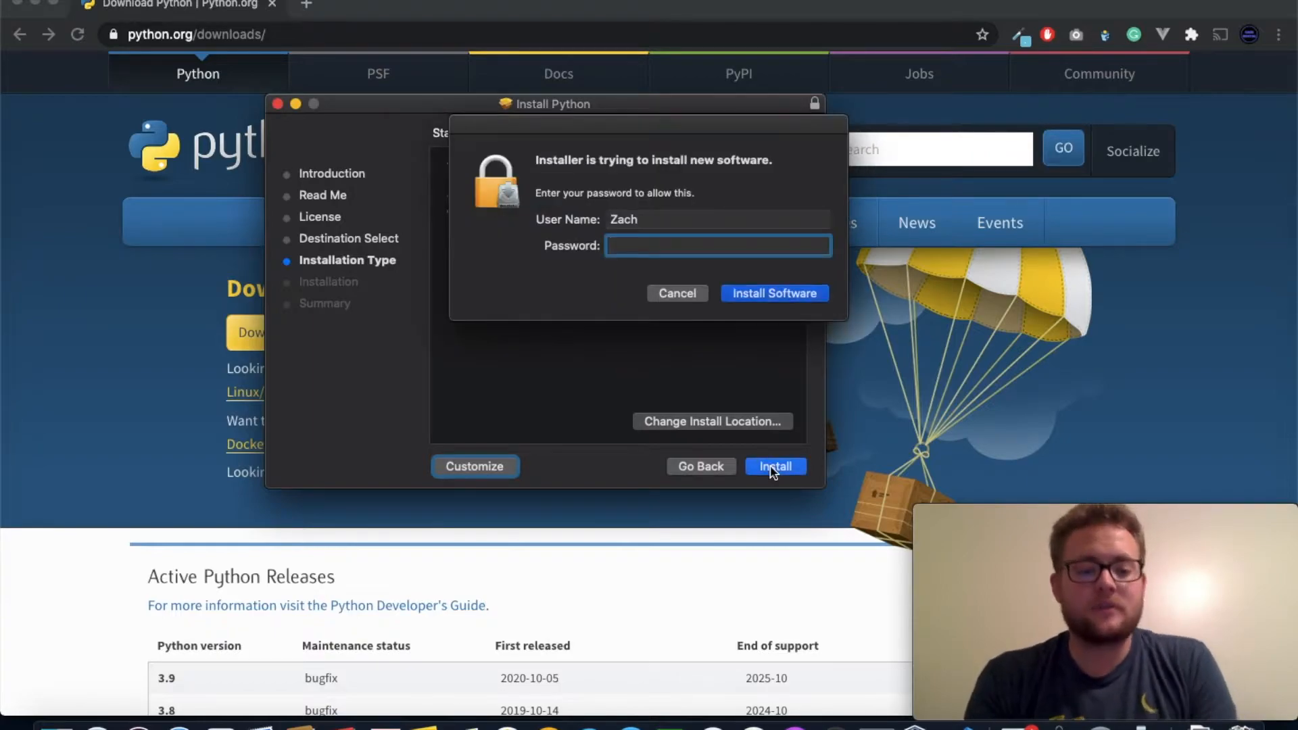
type("password")
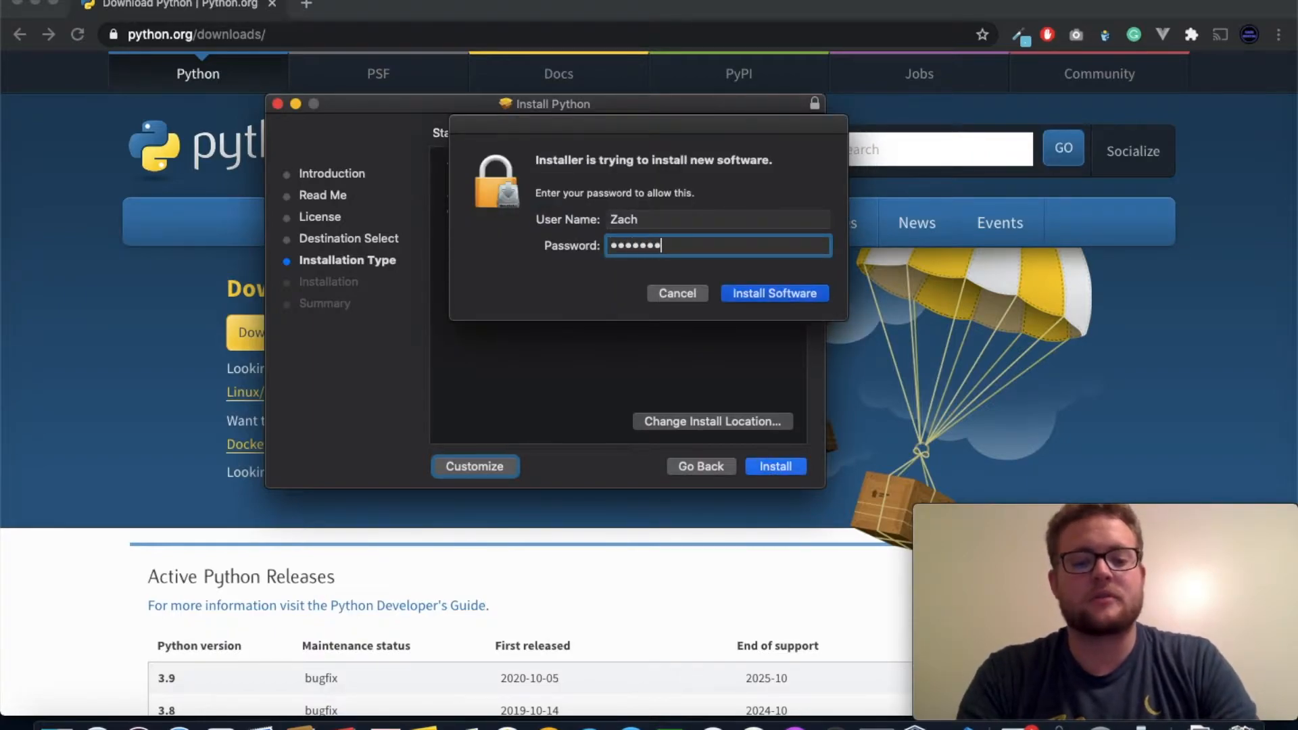
left_click(773, 293)
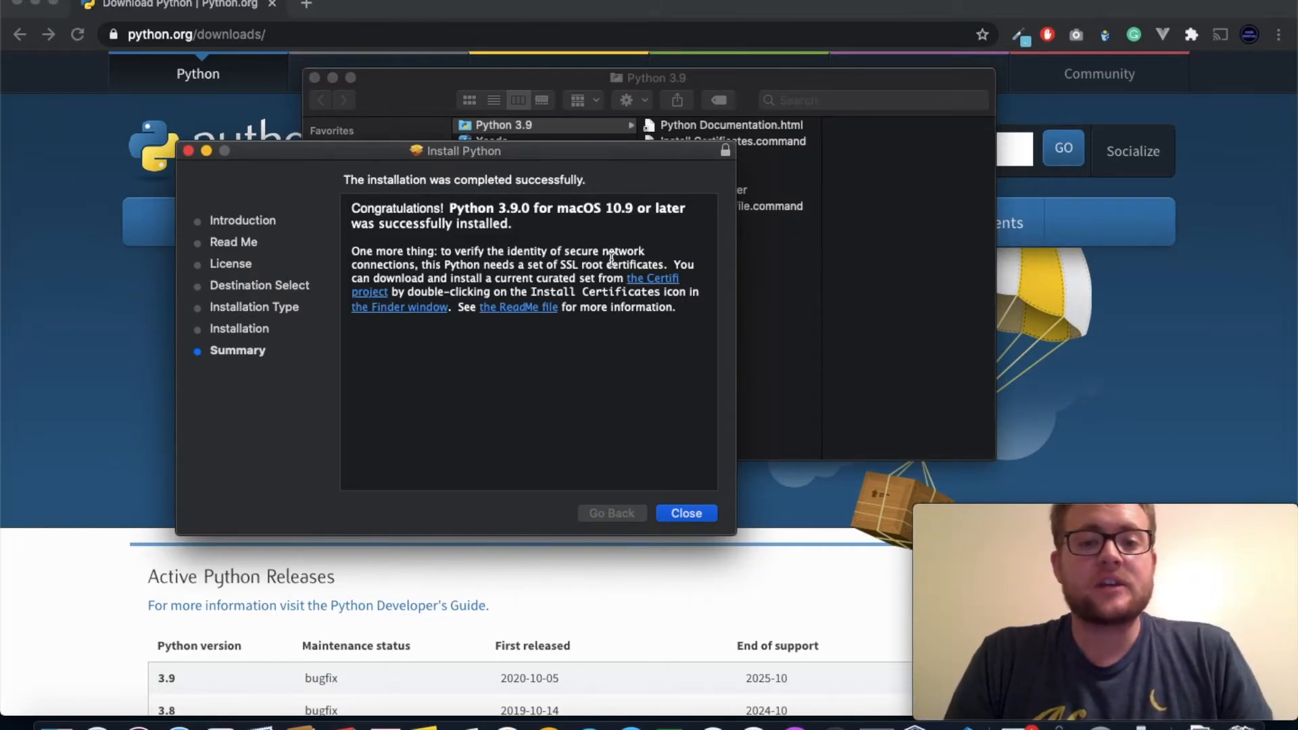
Close the finished installer and launch IDLE from Applications > Python 3.9.
left_click(686, 512)
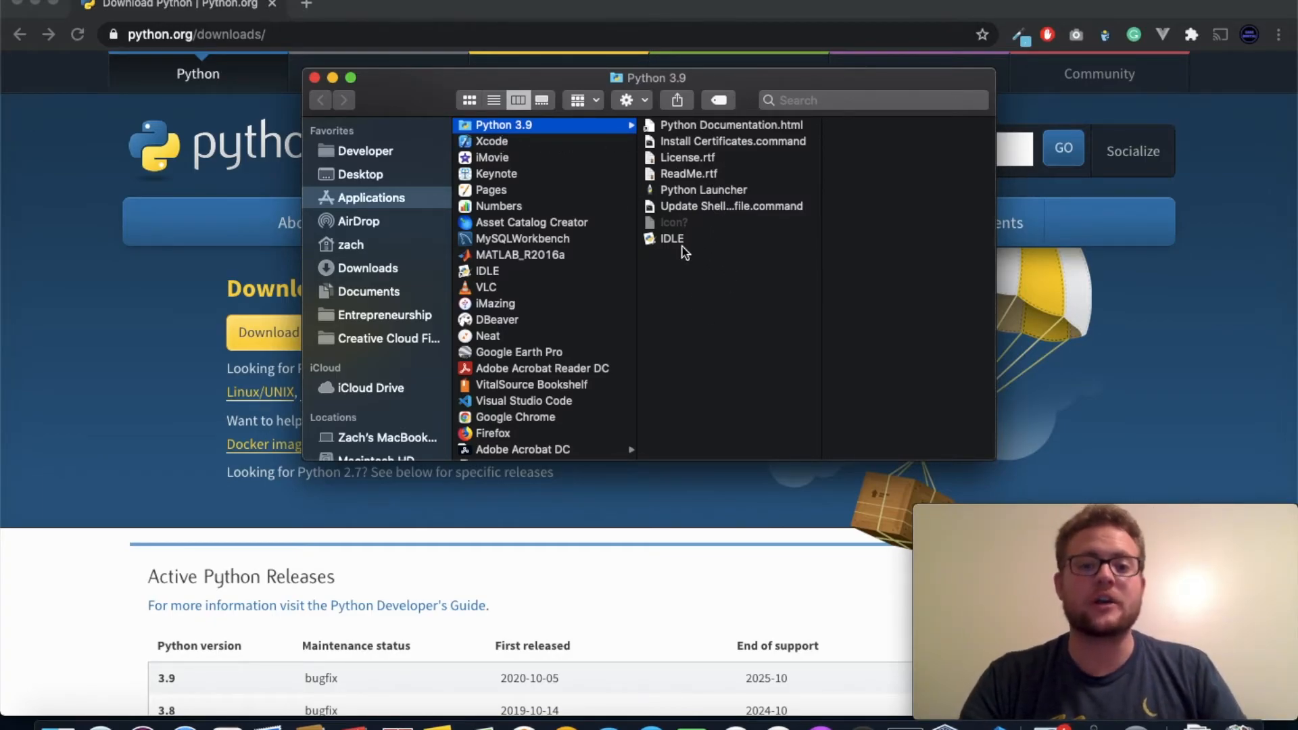
left_click(671, 238)
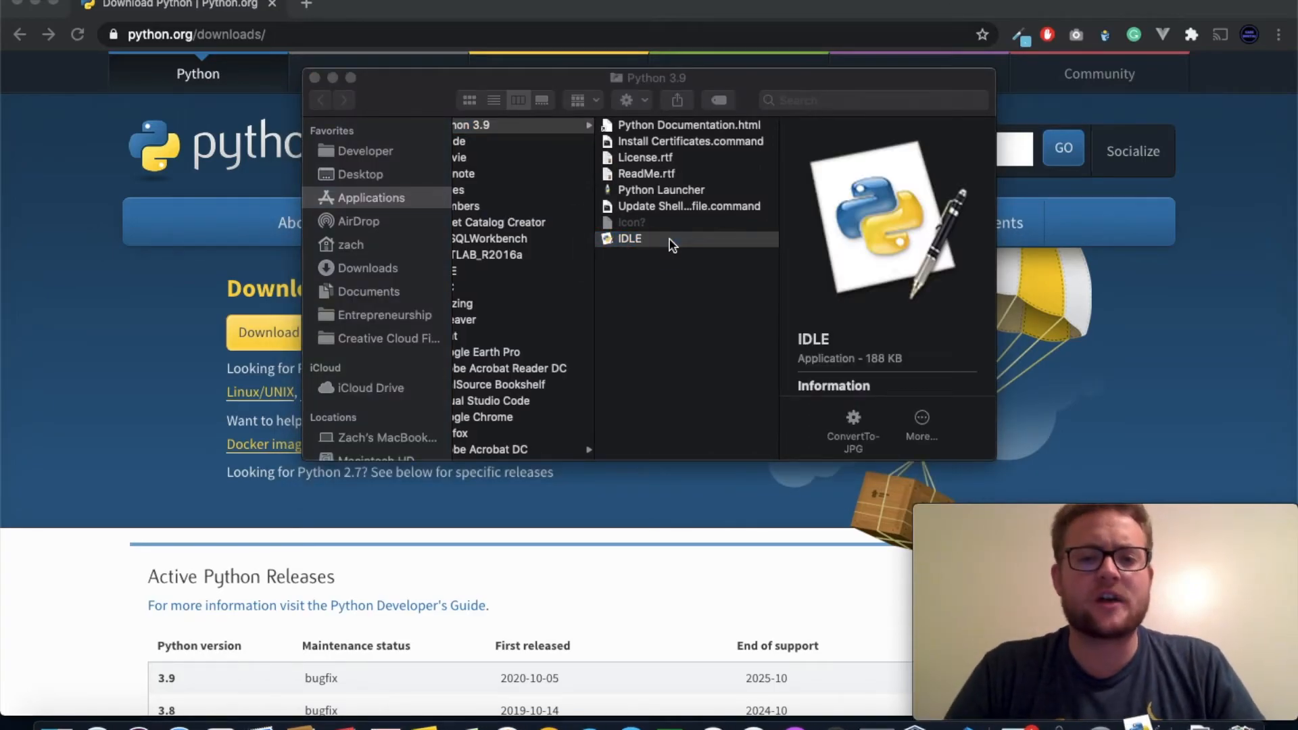
double_click(630, 239)
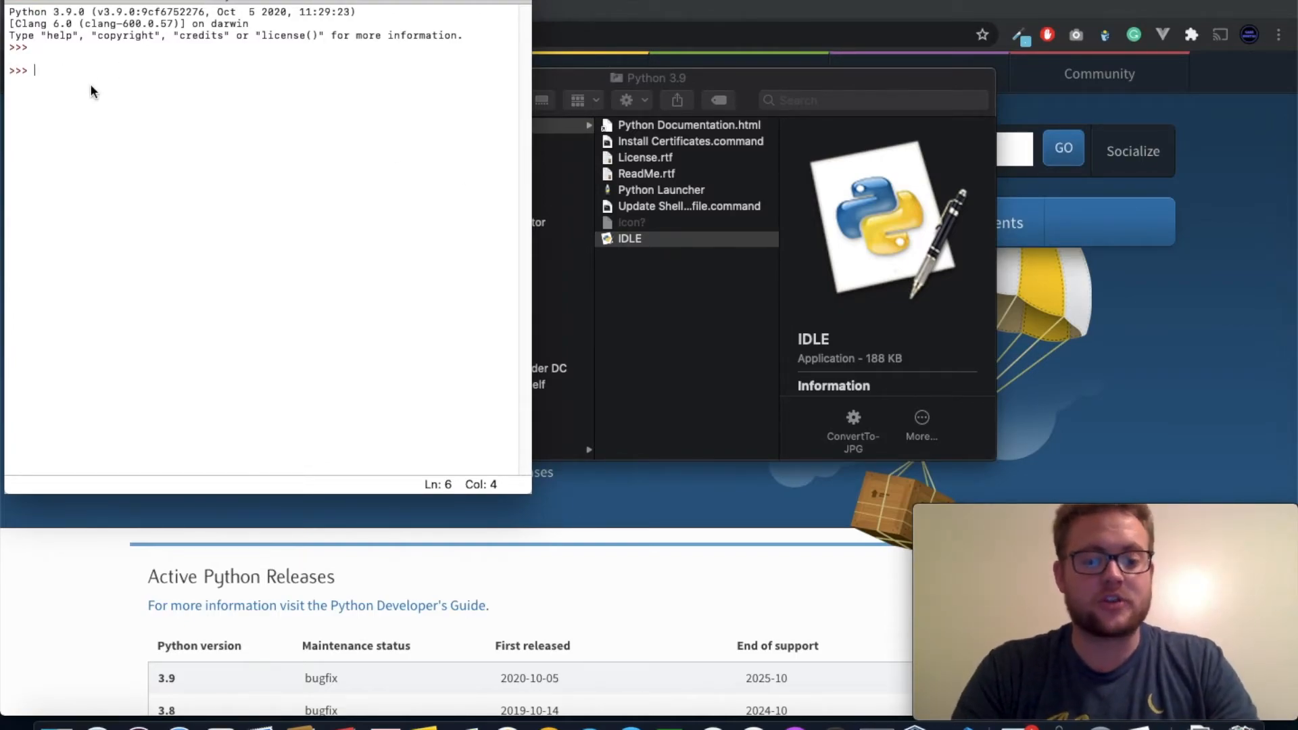
Evaluate 5+5 and run print('Hello YouTube') in the IDLE shell.
type("5+5")
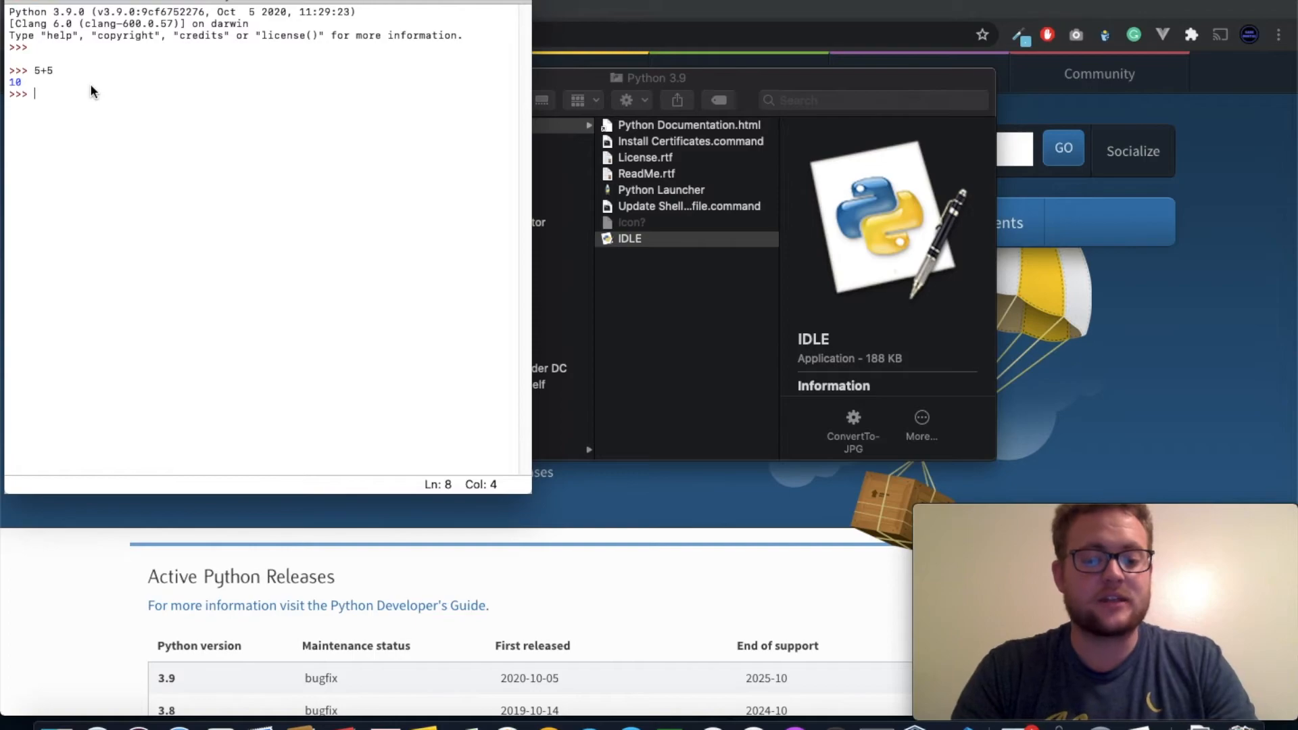
type("print('H")
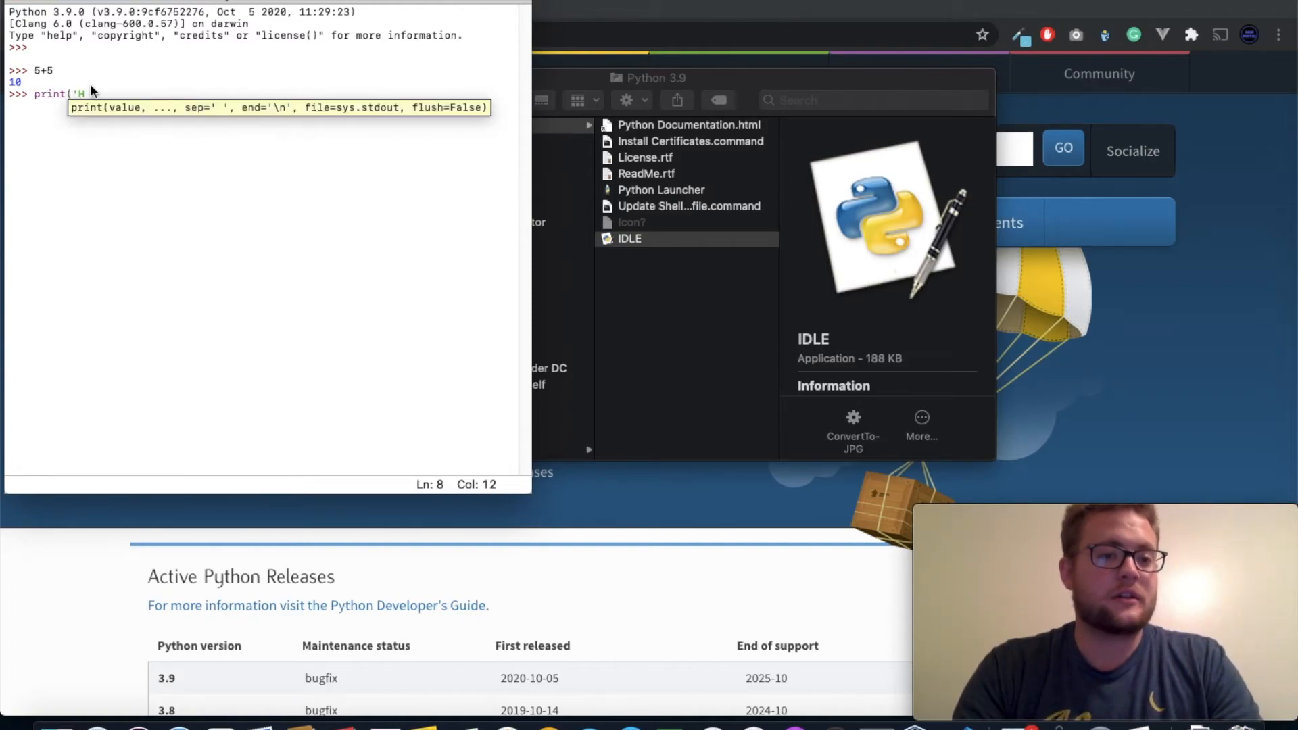
type("ello")
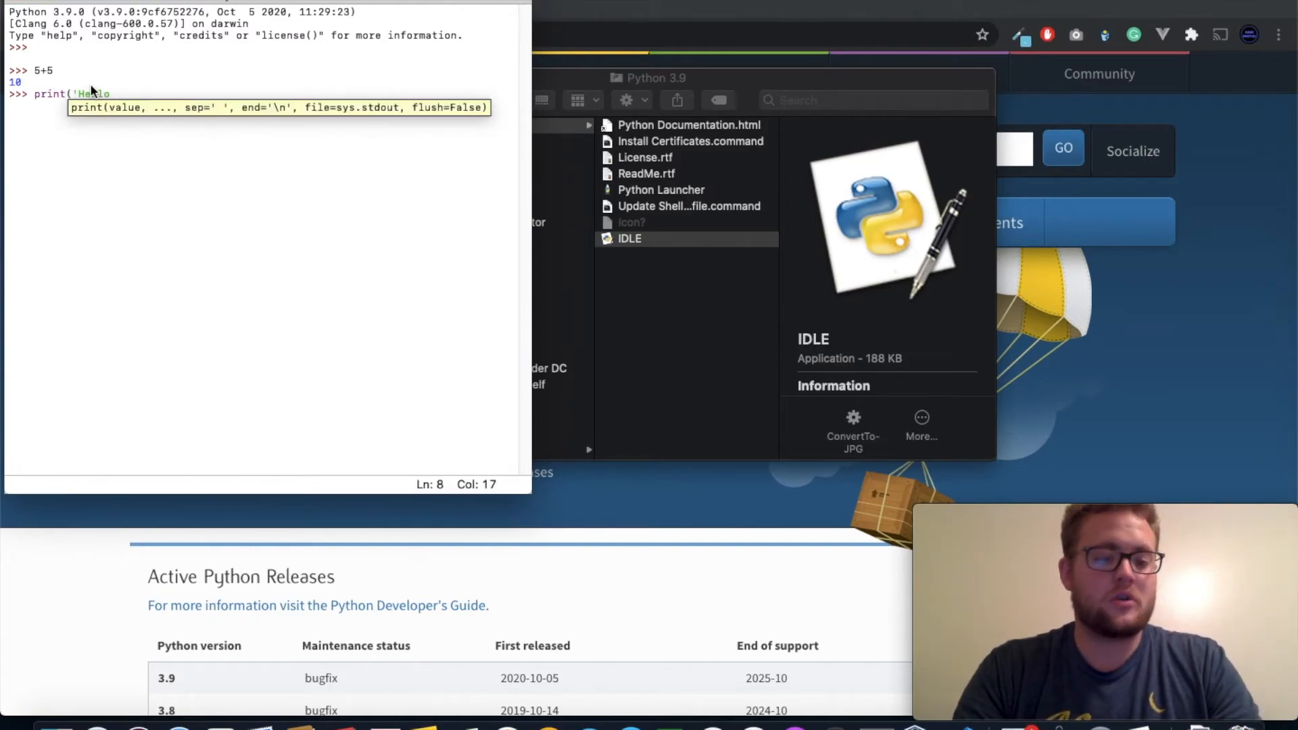
type("Y")
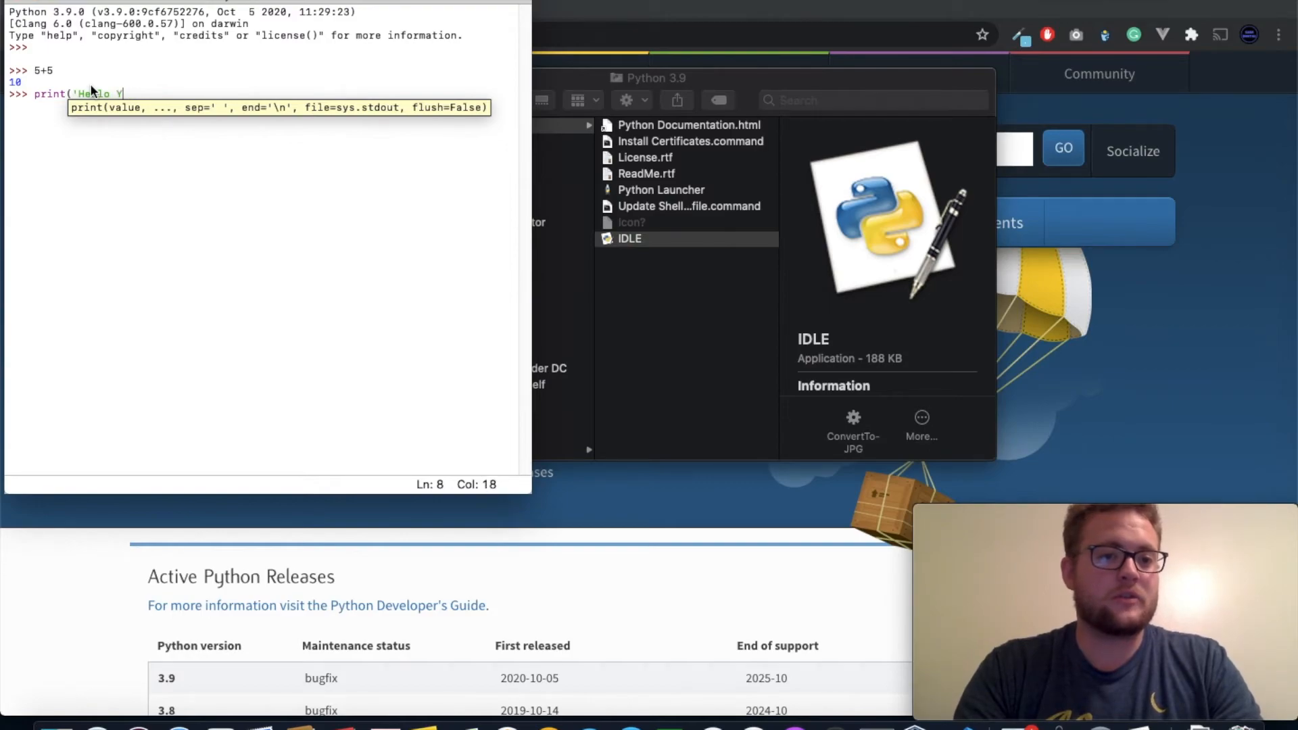
type("ouTube")
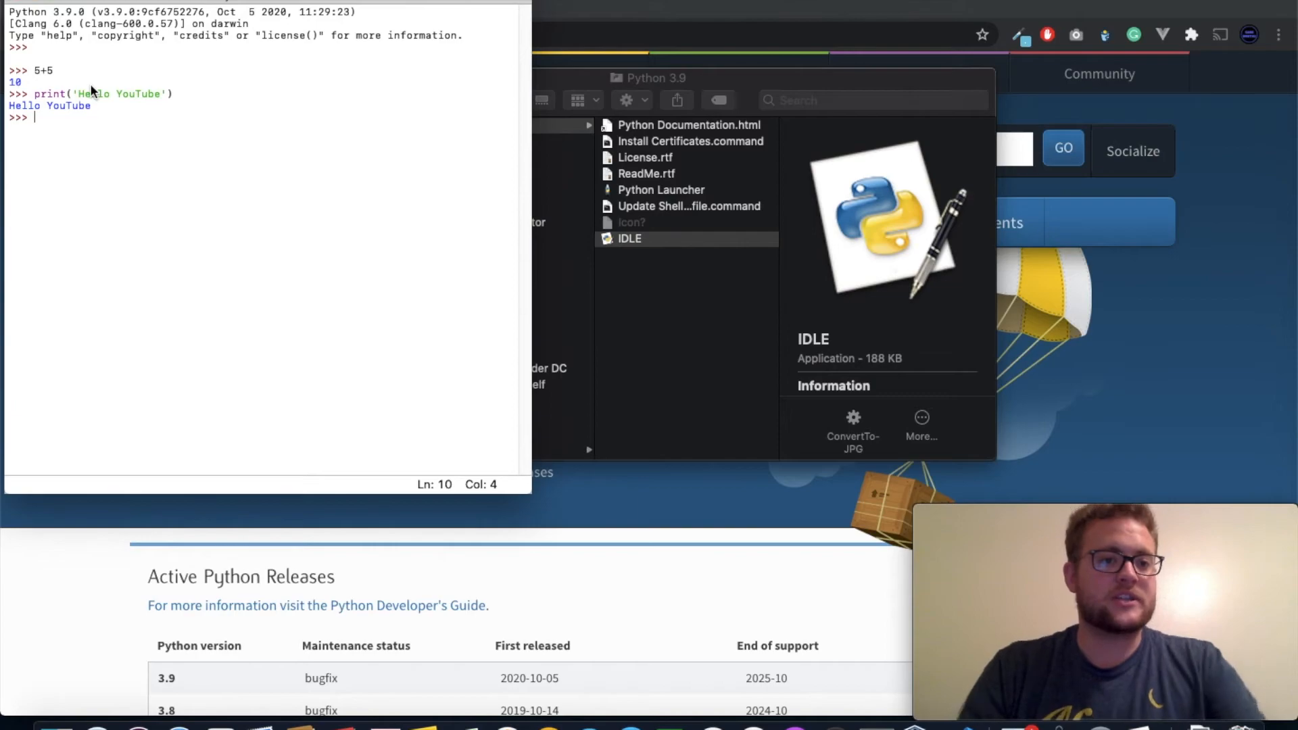
mouse_move(105, 159)
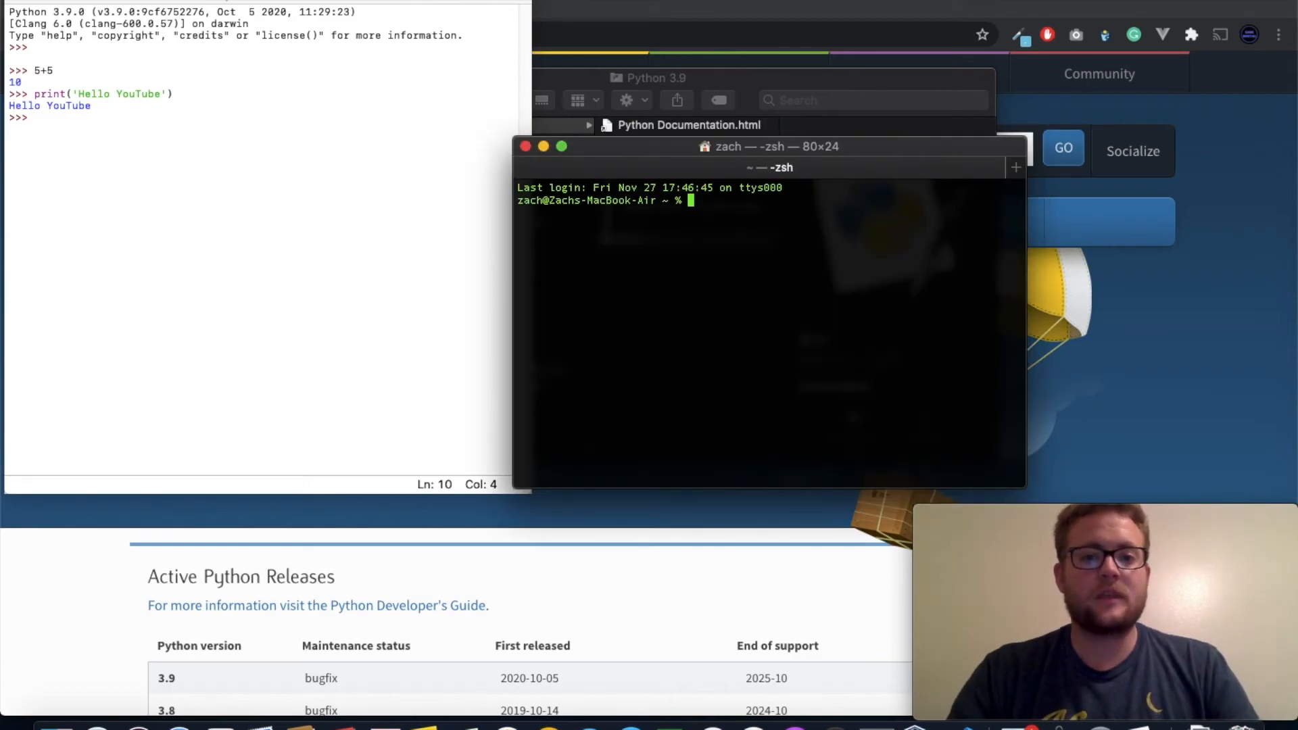
Start python in Terminal, evaluate 5+5, and run print('Hello YouTube').
type("python")
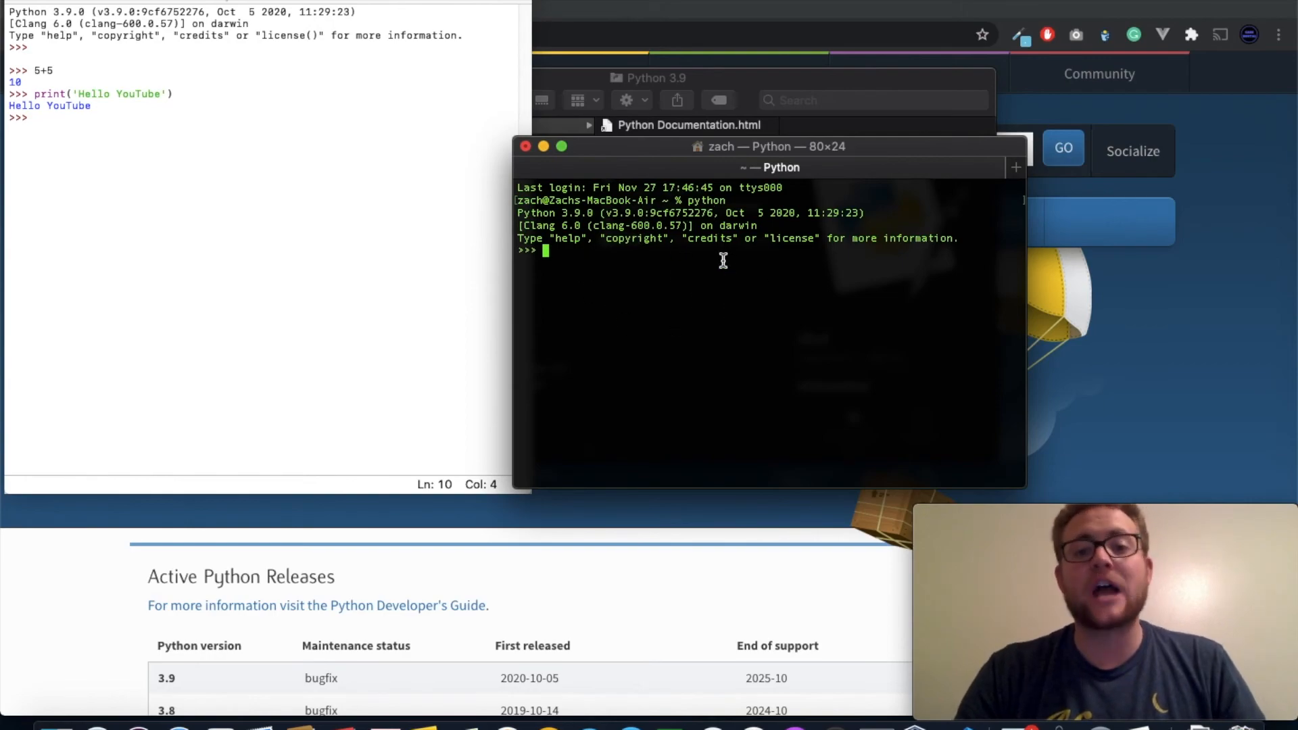
mouse_move(583, 291)
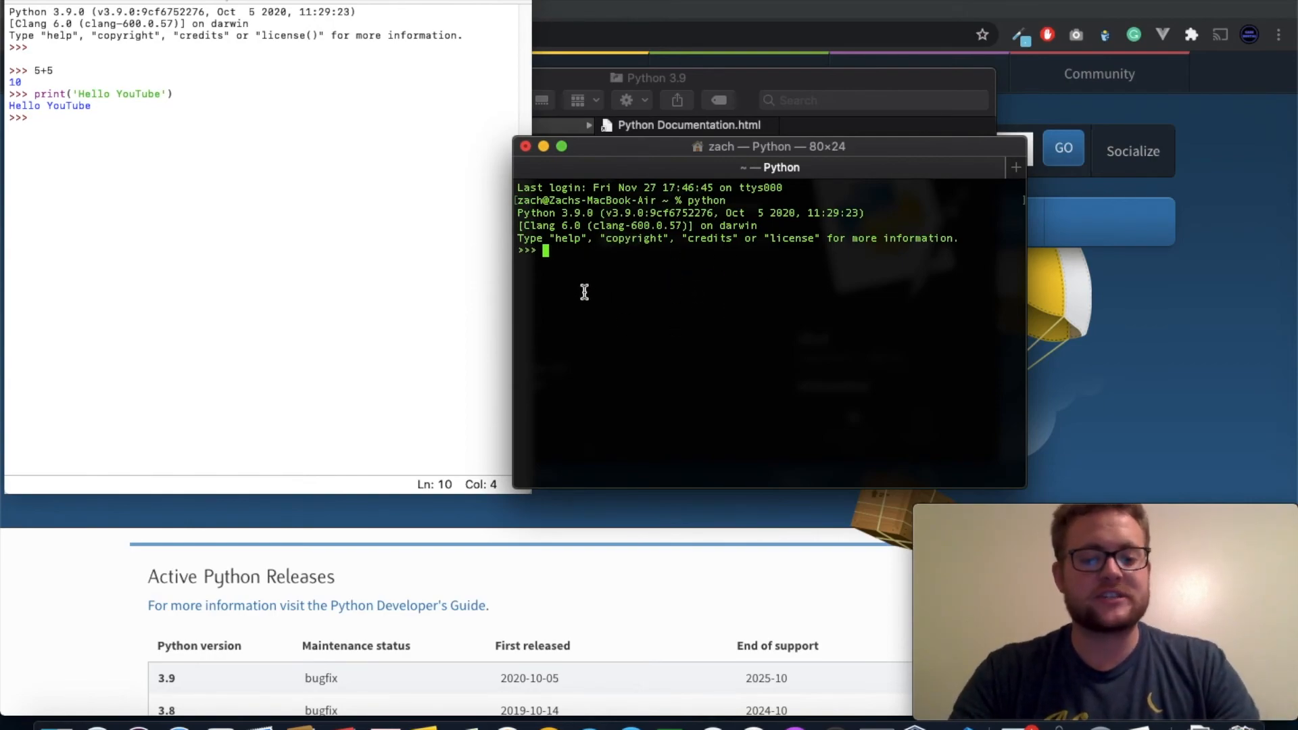
type("5+5")
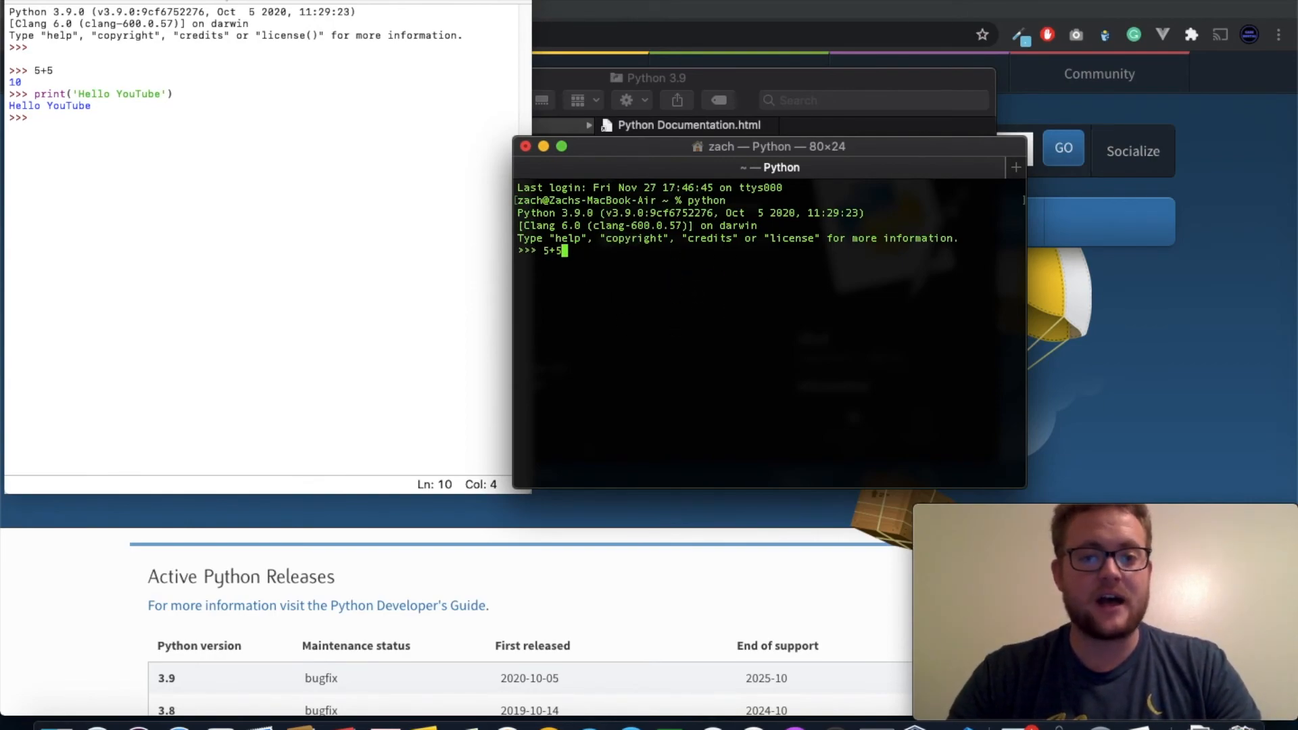
type("pr")
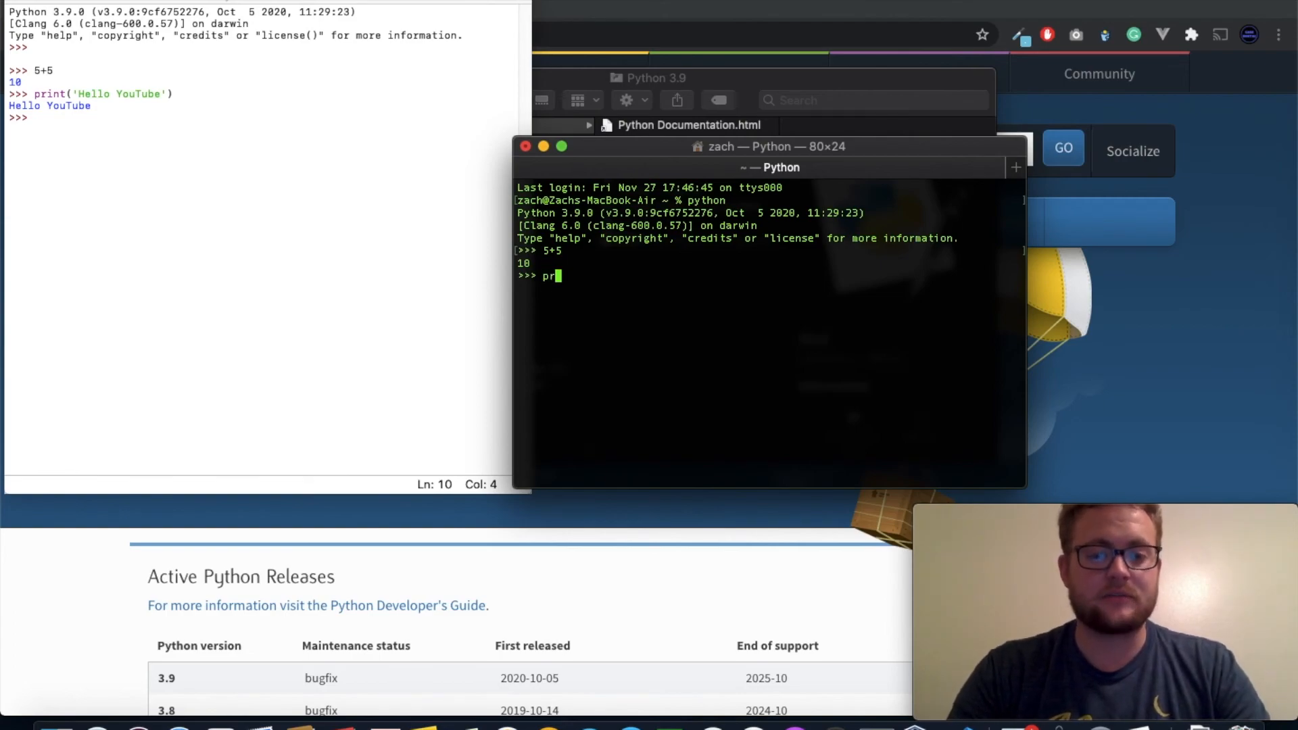
type("int('")
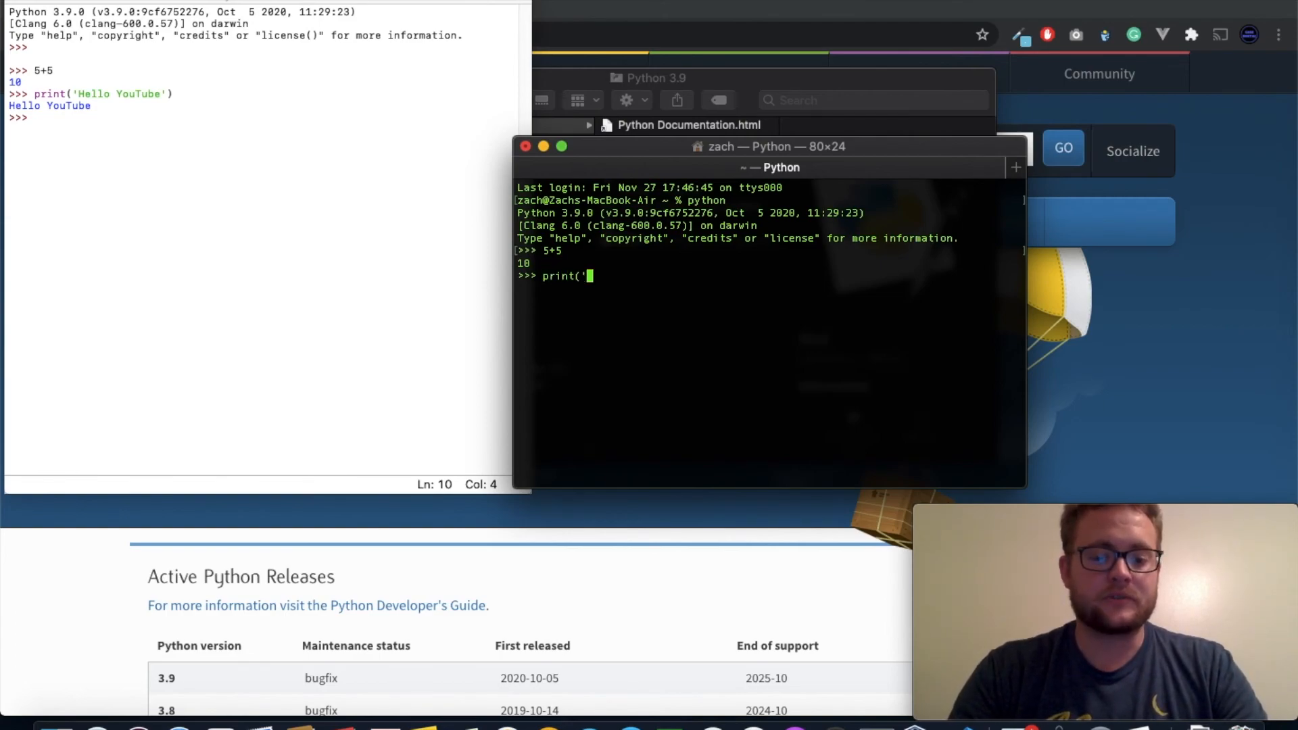
type("Hello Y")
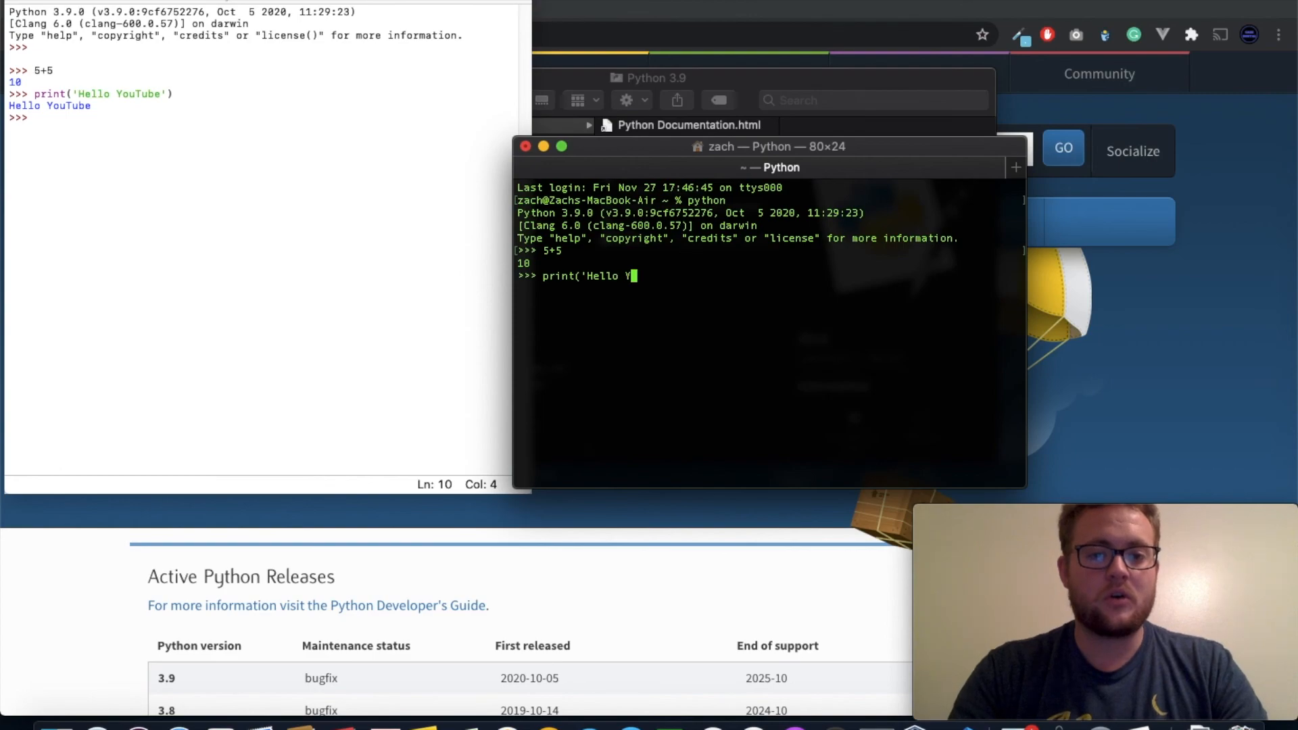
type("uTu")
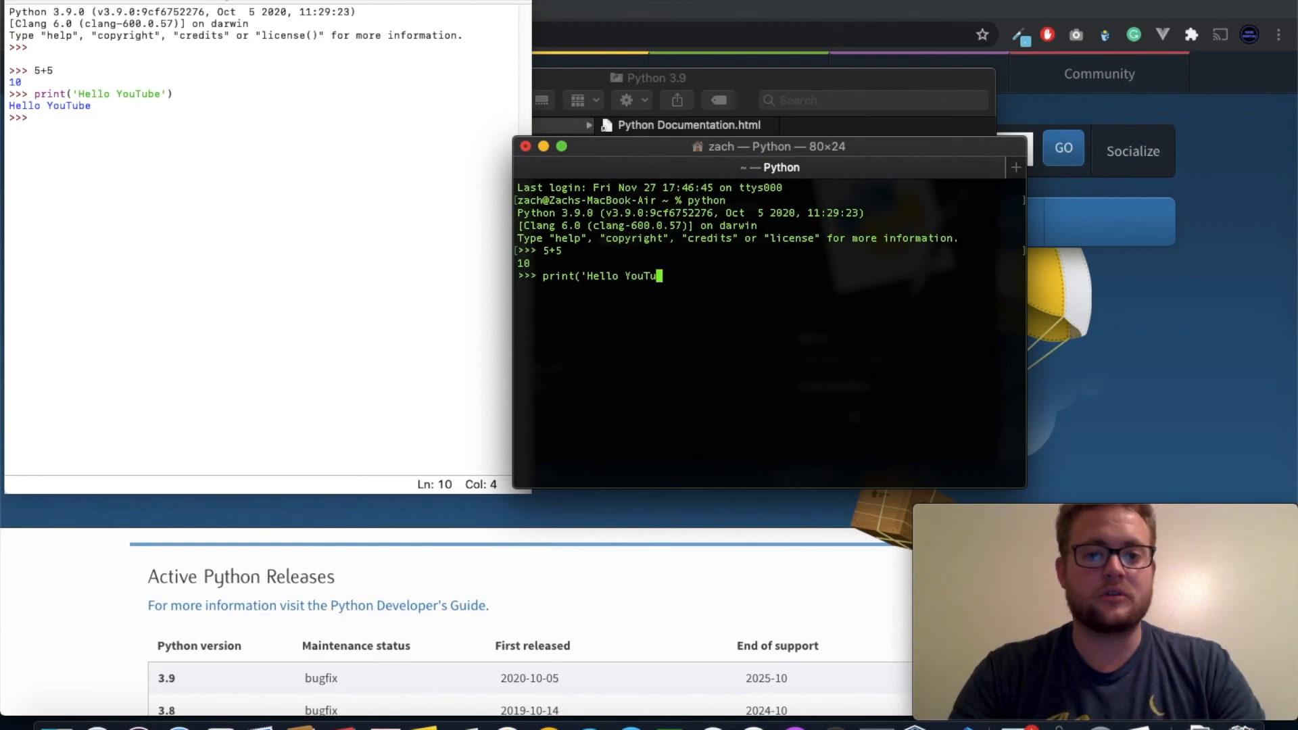
type("be')")
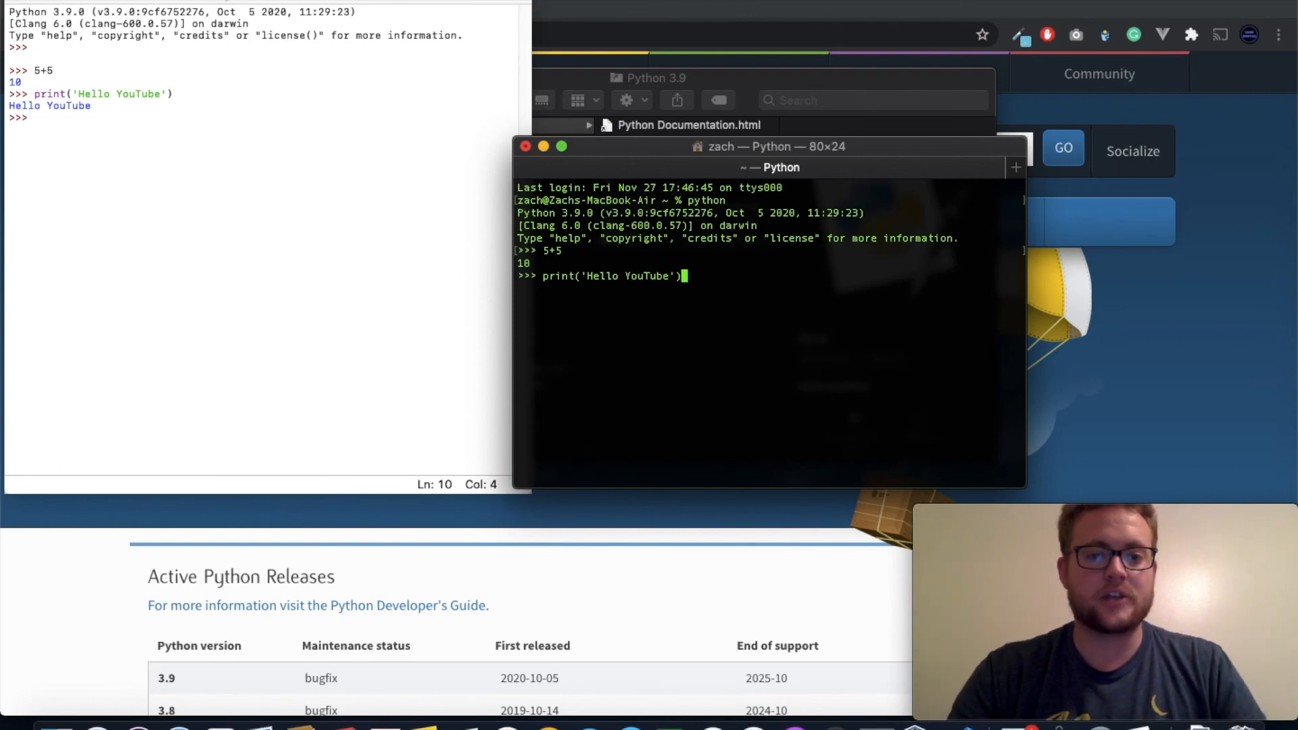
key("enter")
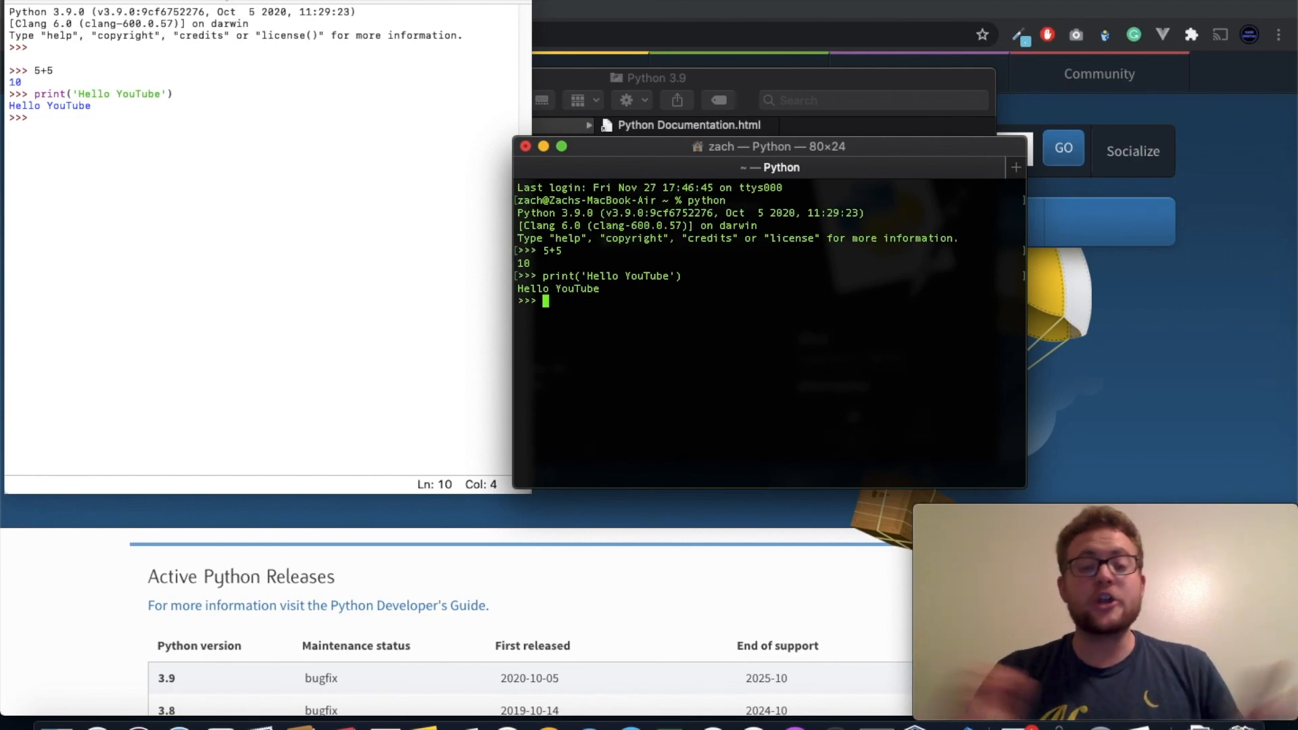